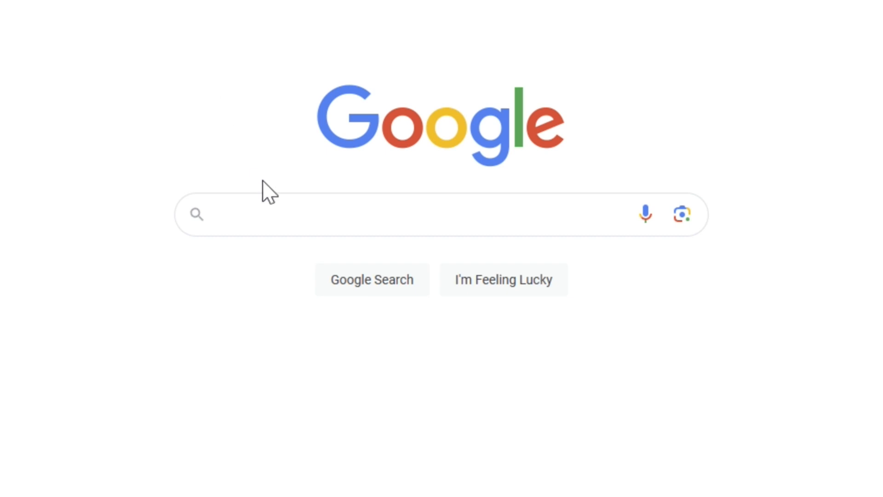
# Search Google for 'windows server iso' and open the Windows Server 2022 Evaluation Center result.
pyautogui.click(395, 215)
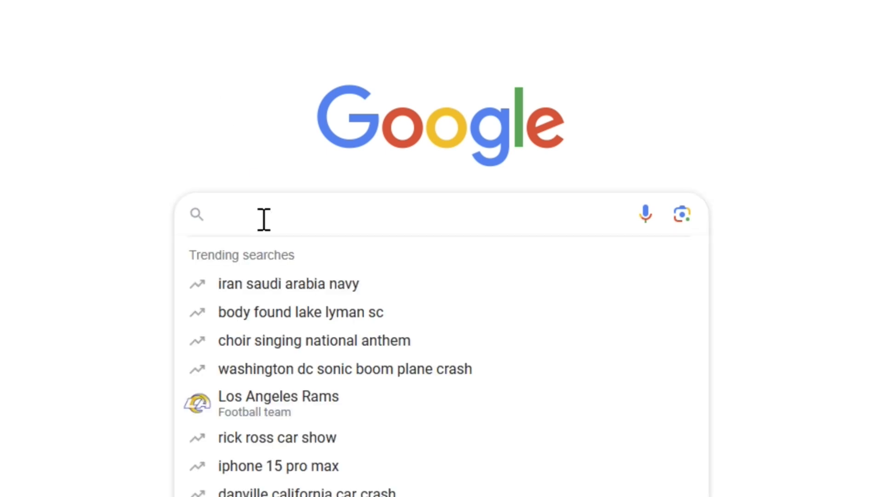
pyautogui.write('windows server iso')
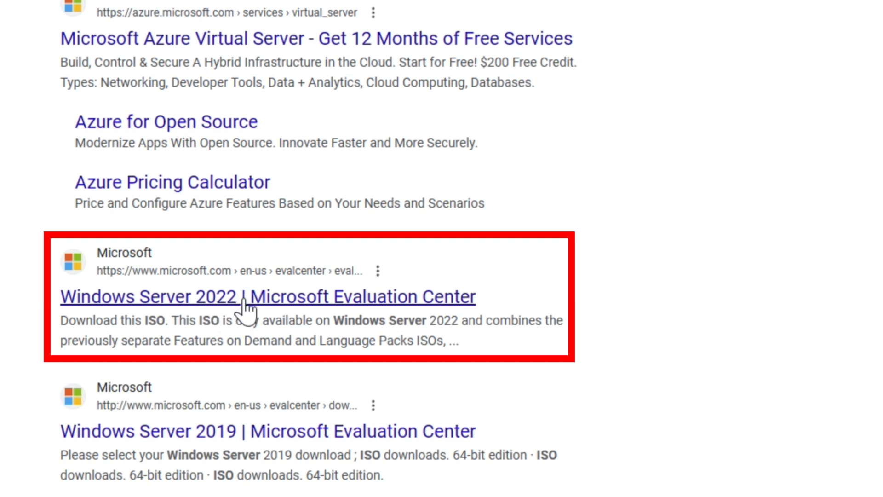
pyautogui.click(269, 297)
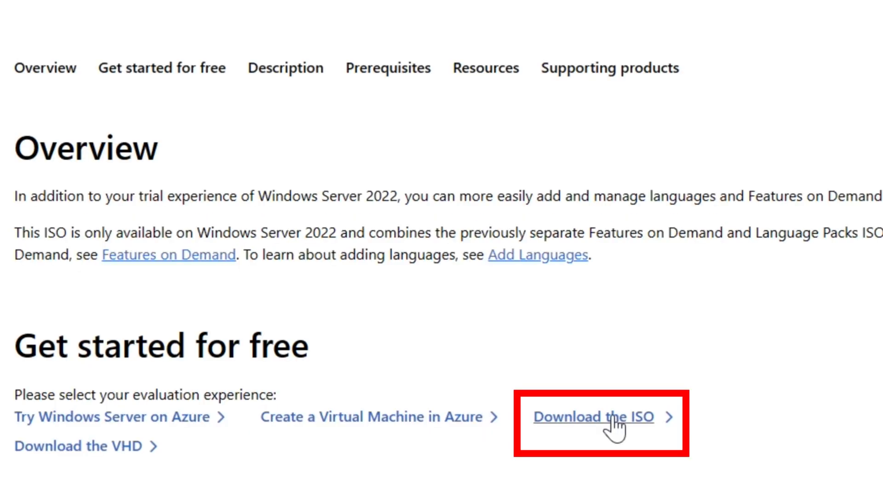
# Choose 'Download the ISO' and move through the trial registration form.
pyautogui.click(587, 417)
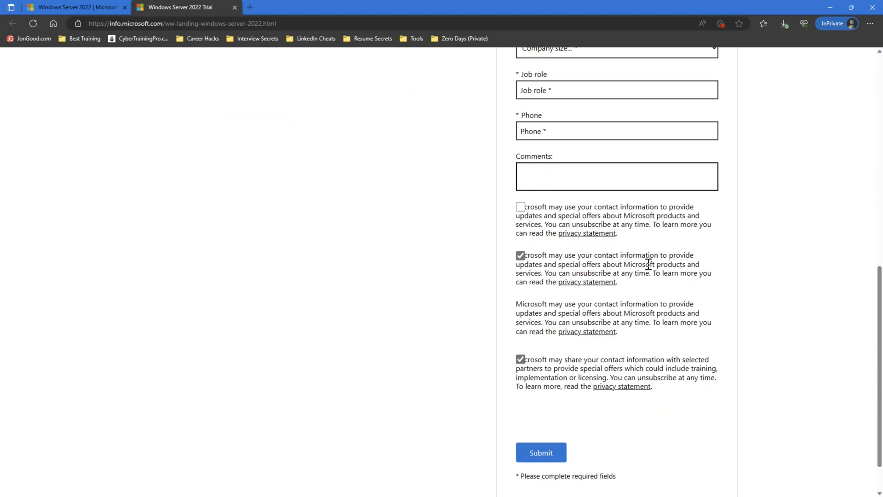
pyautogui.scroll(3)
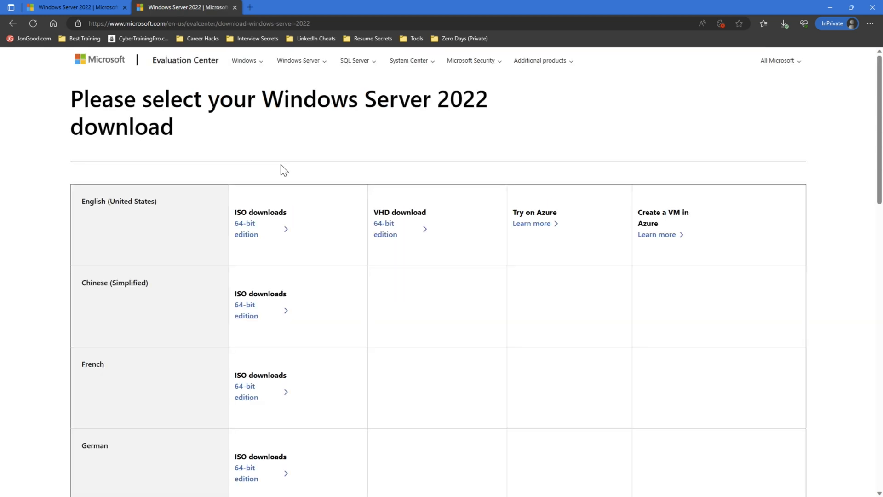
pyautogui.moveTo(258, 168)
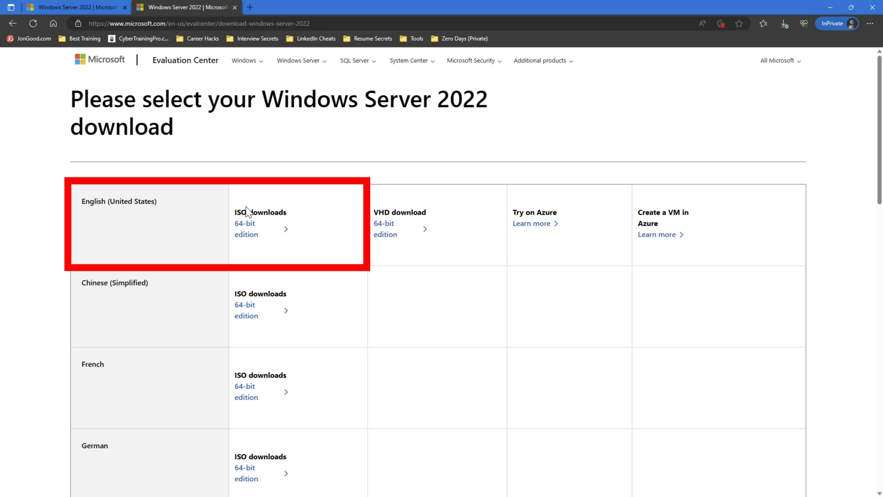
pyautogui.moveTo(61, 208)
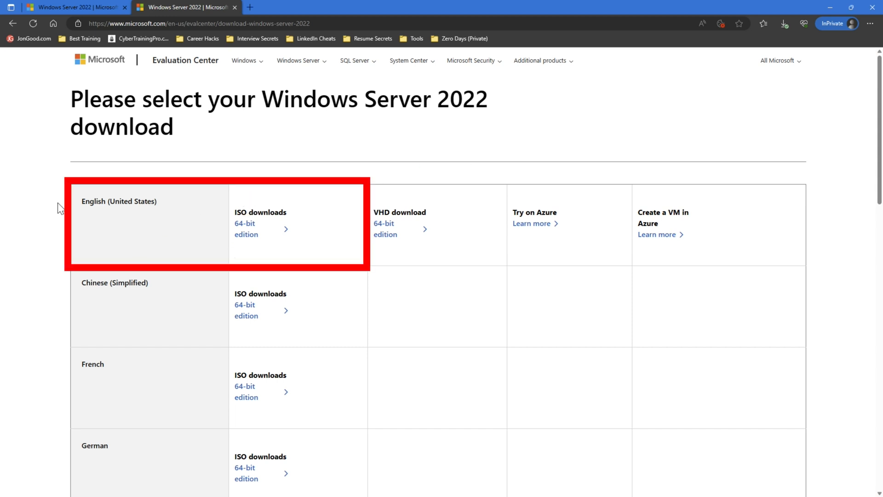
pyautogui.moveTo(245, 230)
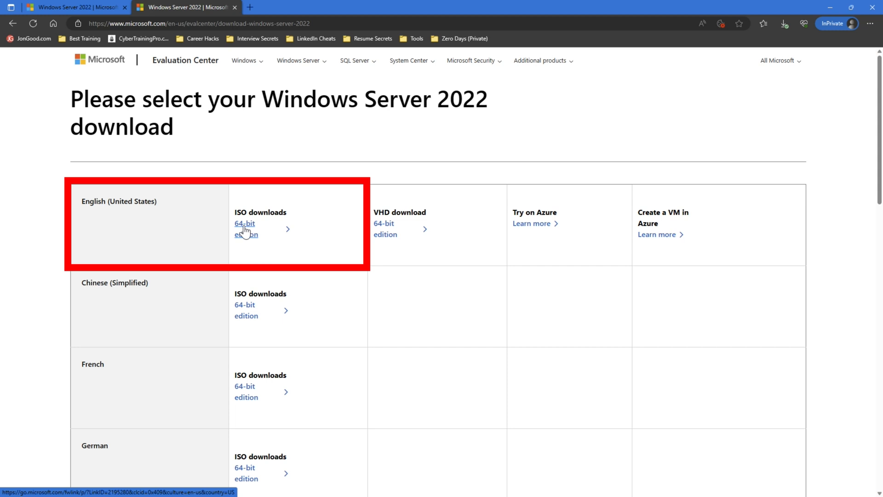
# Download the English (United States) 64-bit Windows Server 2022 ISO.
pyautogui.click(244, 229)
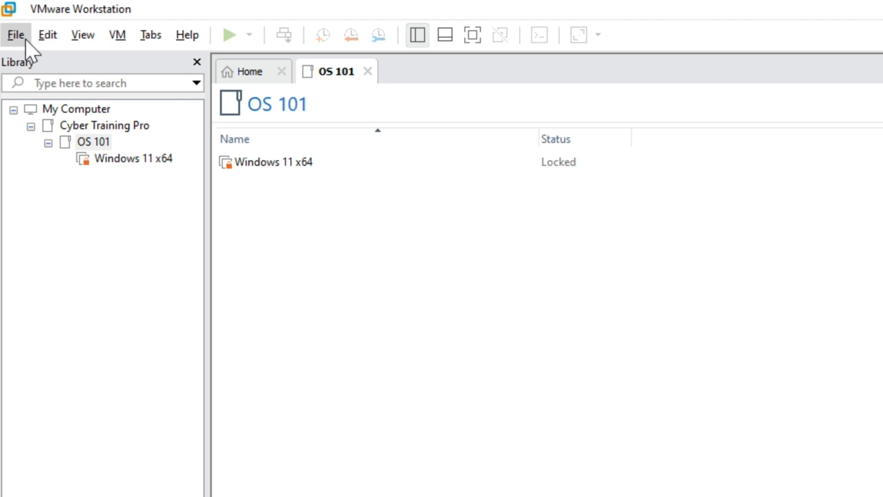
# Start a typical new virtual machine using the SERVER_EVAL ISO as the installer image.
pyautogui.click(15, 34)
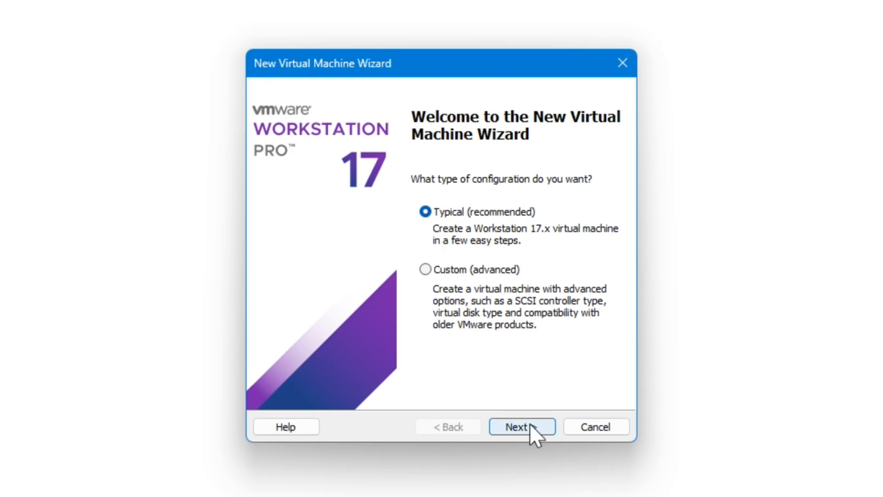
pyautogui.click(521, 426)
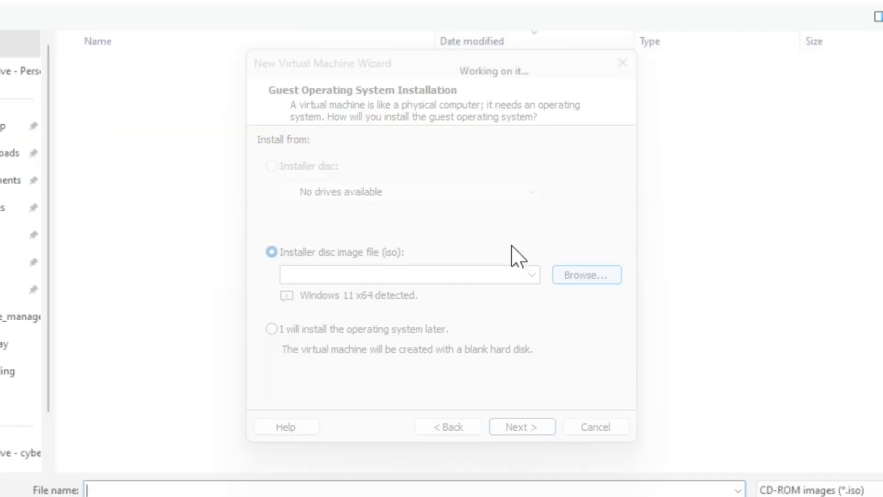
pyautogui.click(586, 275)
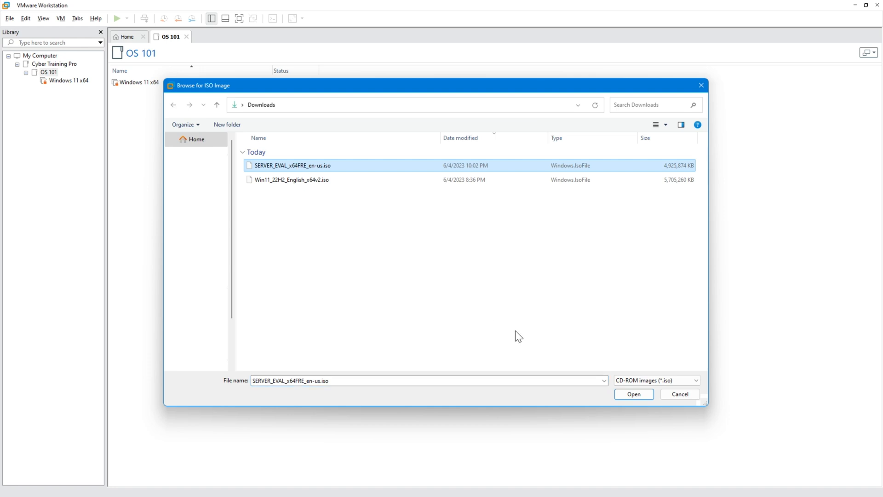
pyautogui.moveTo(633, 393)
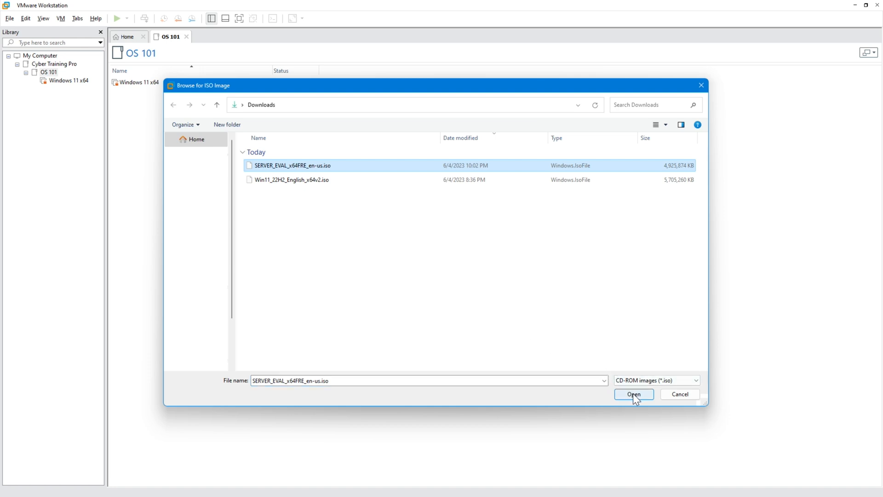
pyautogui.click(633, 394)
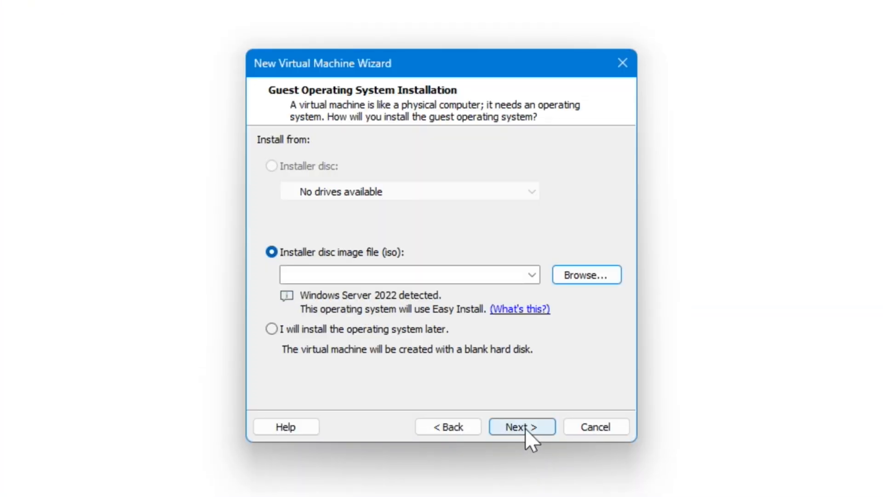
# Set Easy Install to Windows Server 2022 Datacenter with full name 'localadmin' and continue.
pyautogui.click(520, 426)
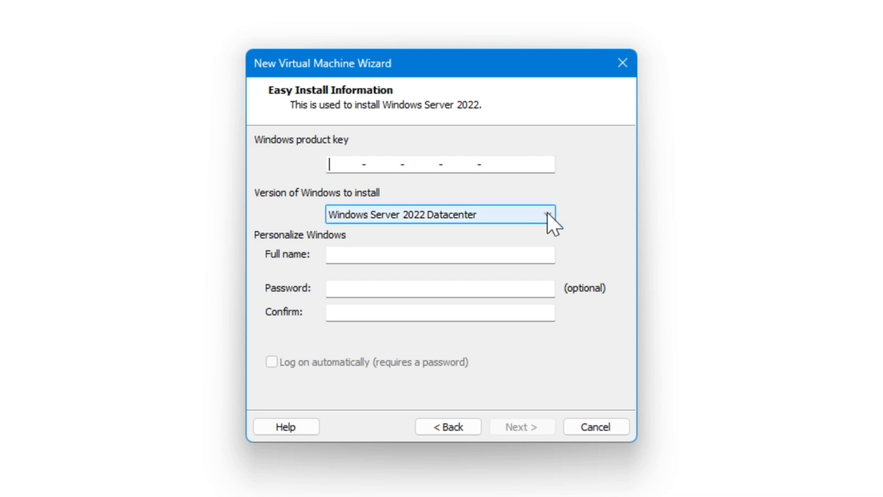
pyautogui.click(545, 214)
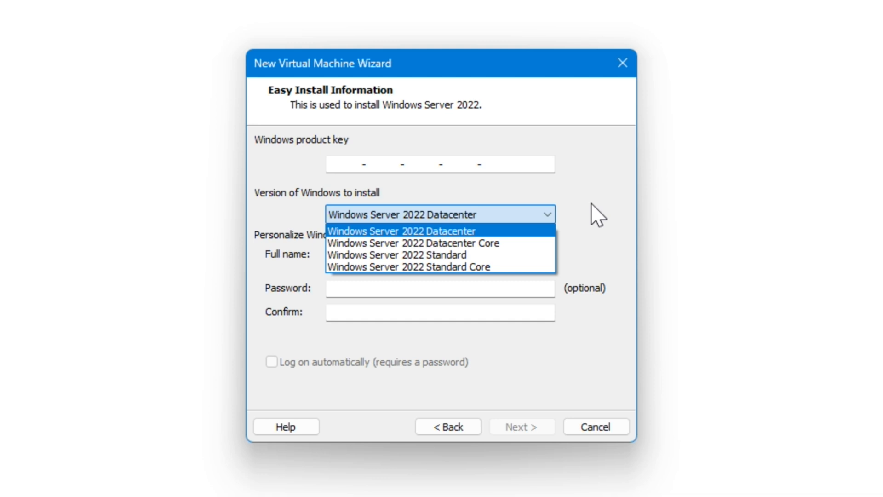
pyautogui.moveTo(591, 211)
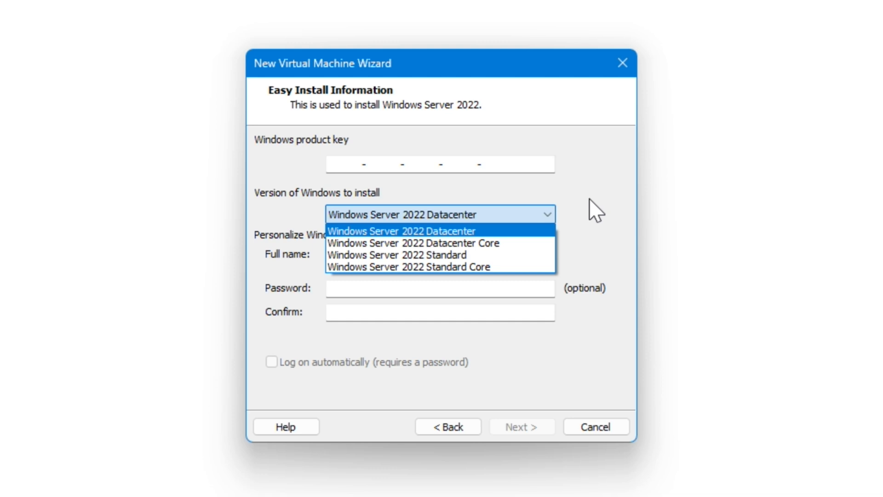
pyautogui.moveTo(440, 243)
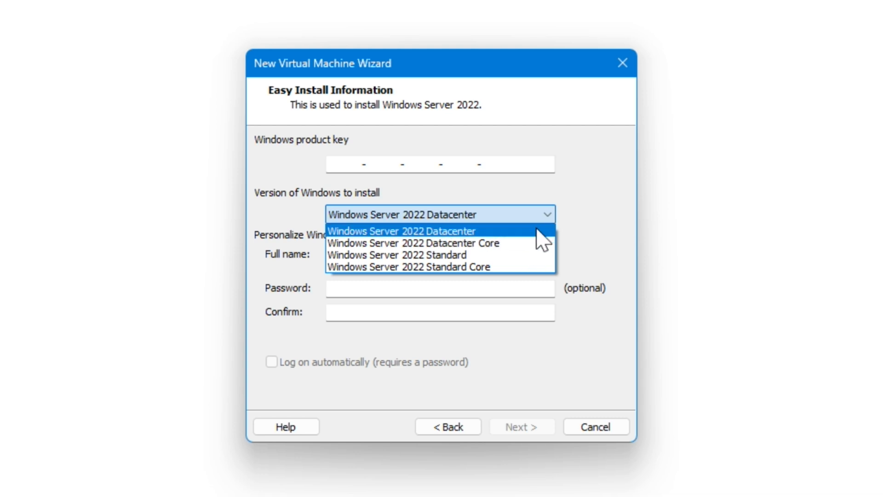
pyautogui.click(402, 230)
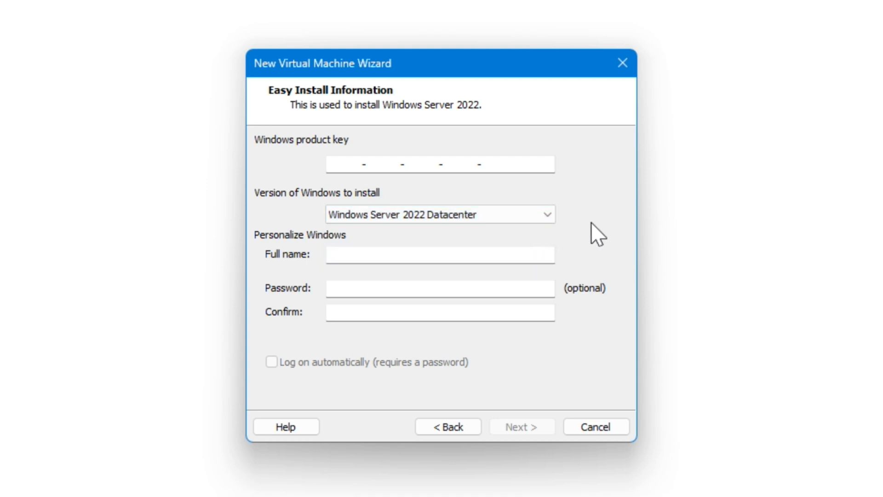
pyautogui.click(439, 253)
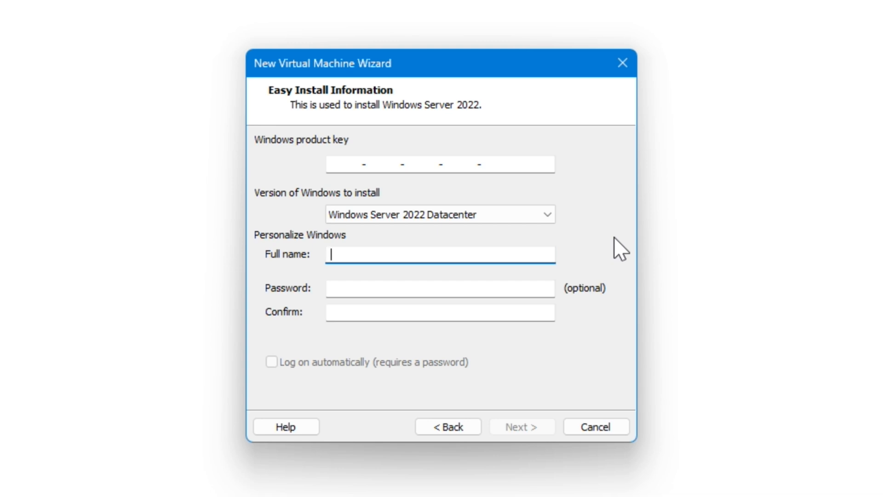
pyautogui.write('localadmin')
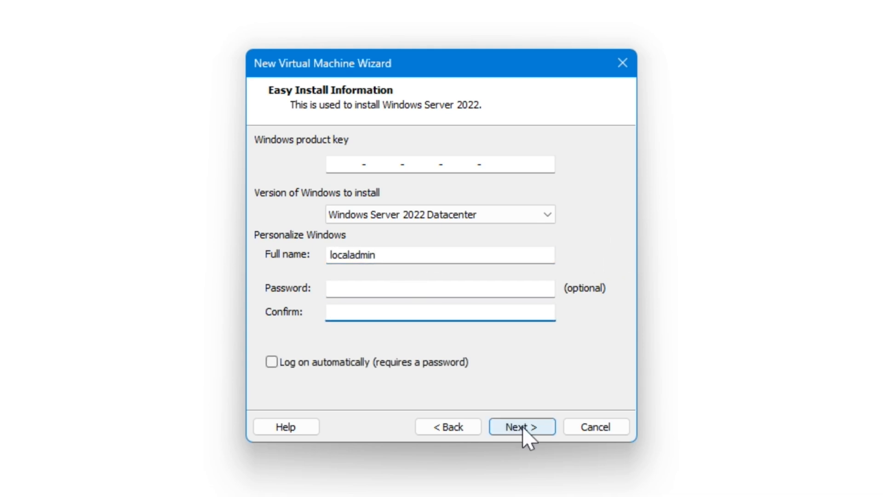
pyautogui.click(521, 426)
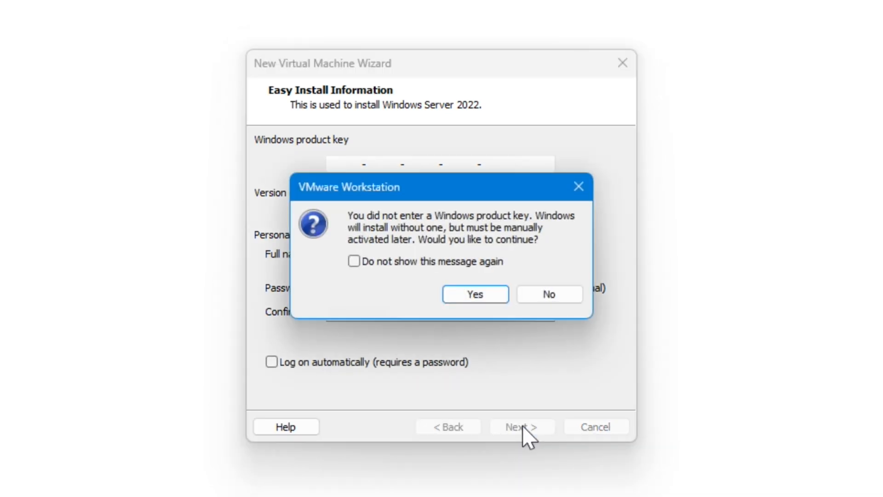
pyautogui.moveTo(478, 226)
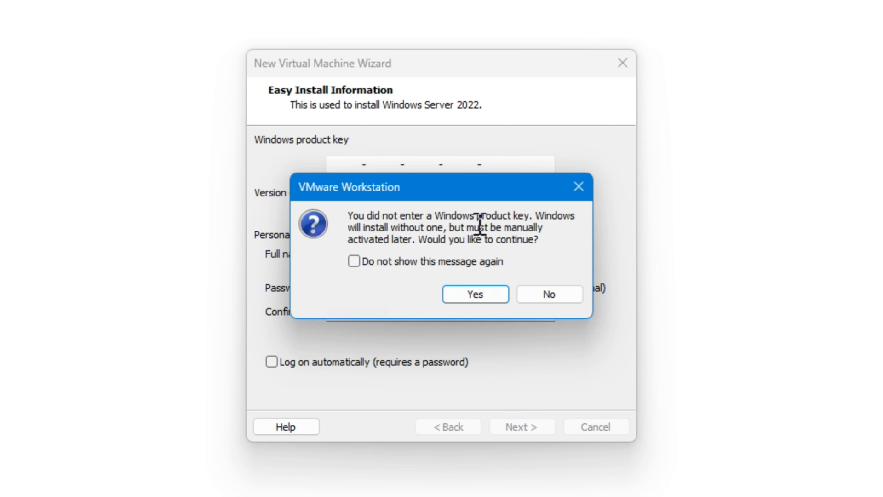
pyautogui.moveTo(470, 228)
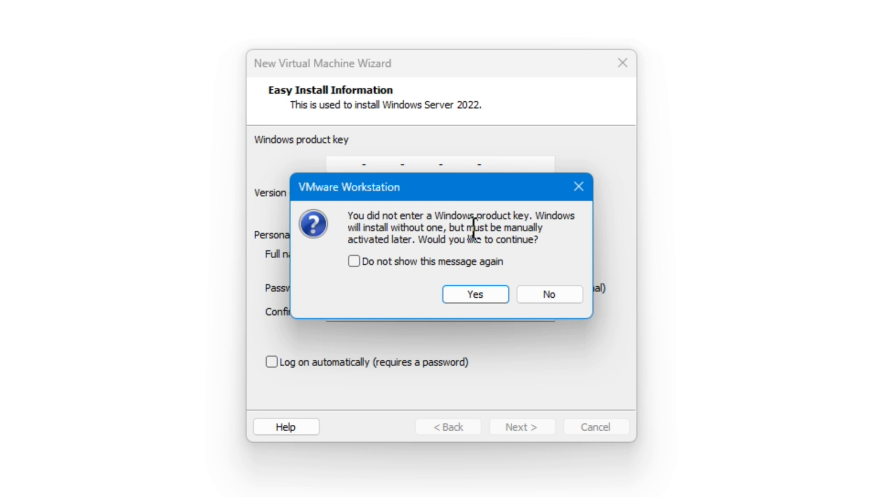
pyautogui.moveTo(474, 295)
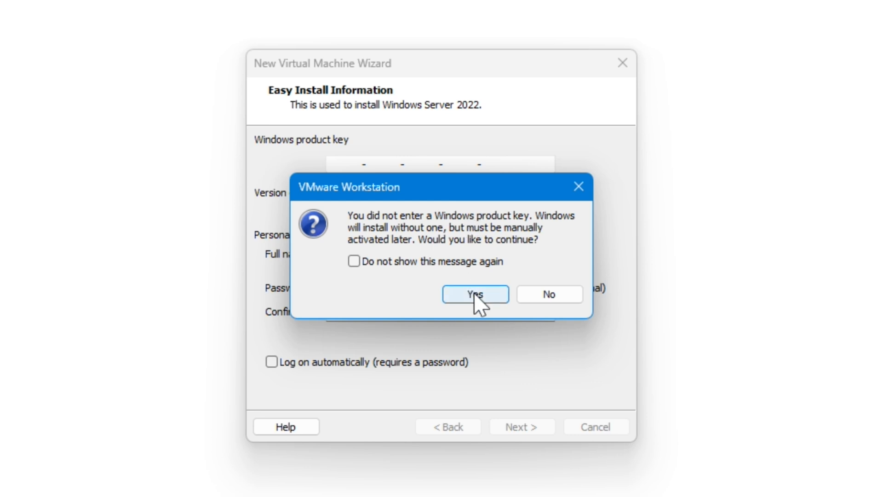
# Continue without a product key, keep the VM name, and accept a 60 GB split disk.
pyautogui.click(475, 294)
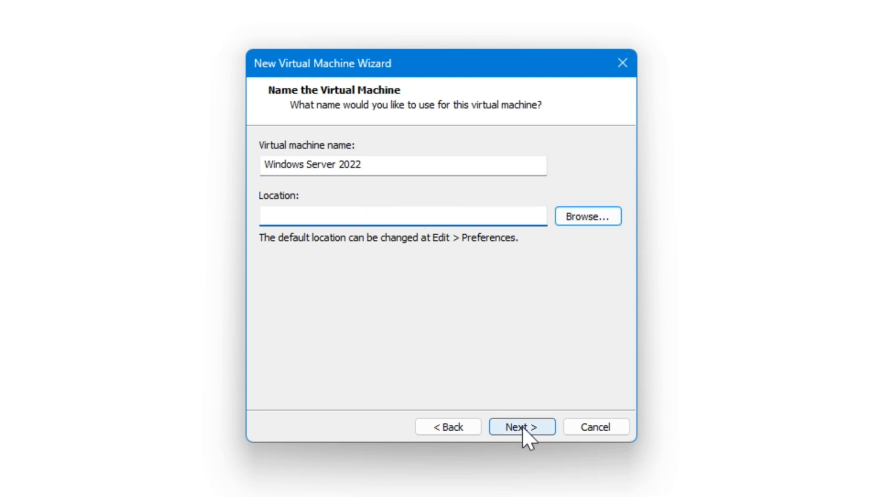
pyautogui.click(521, 426)
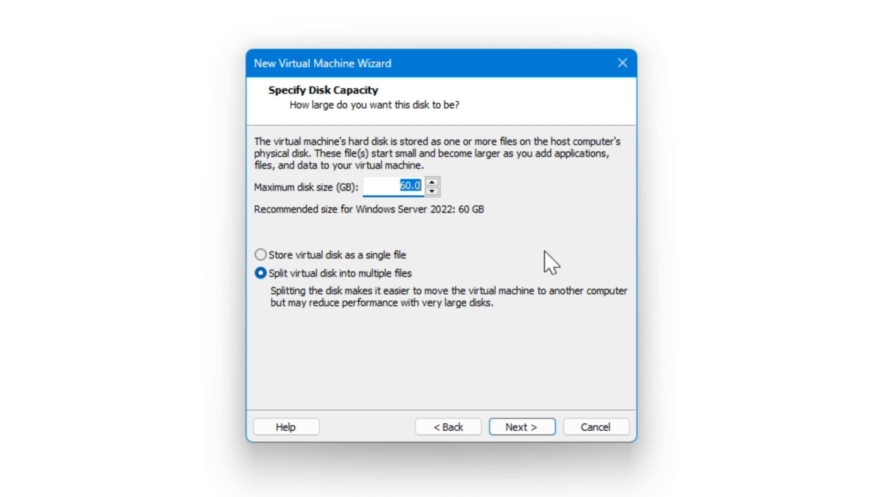
pyautogui.moveTo(349, 304)
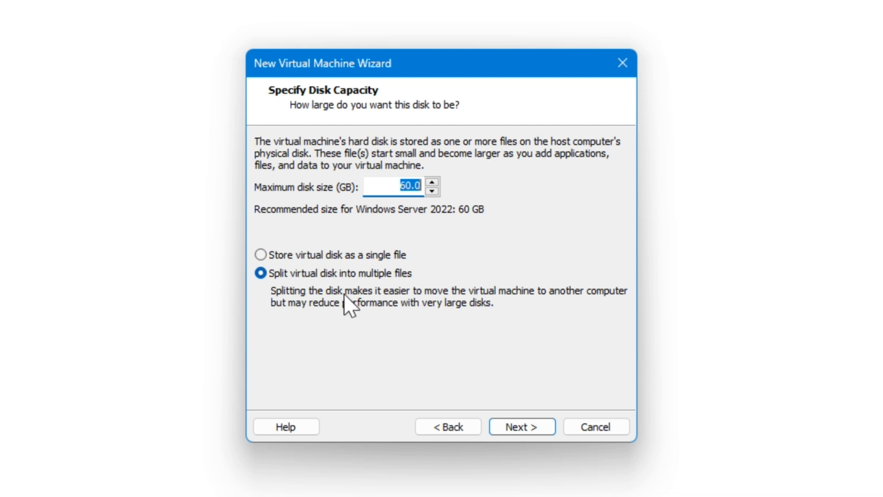
pyautogui.moveTo(337, 337)
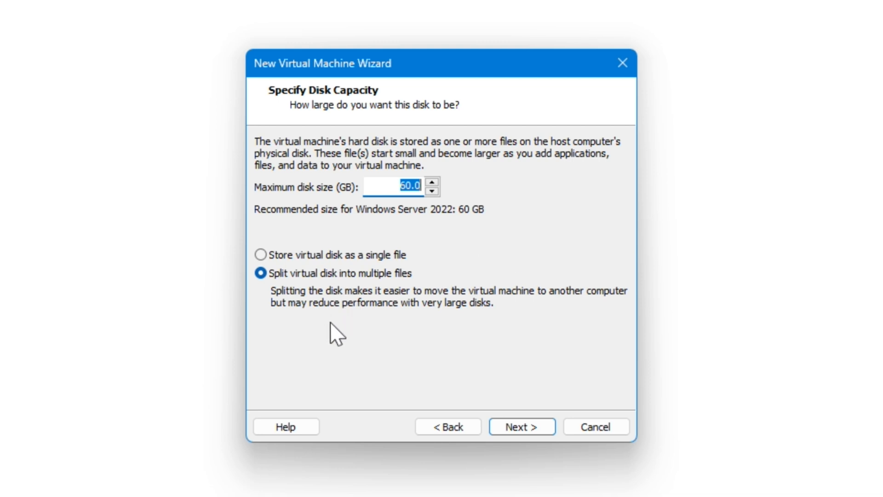
pyautogui.moveTo(281, 302)
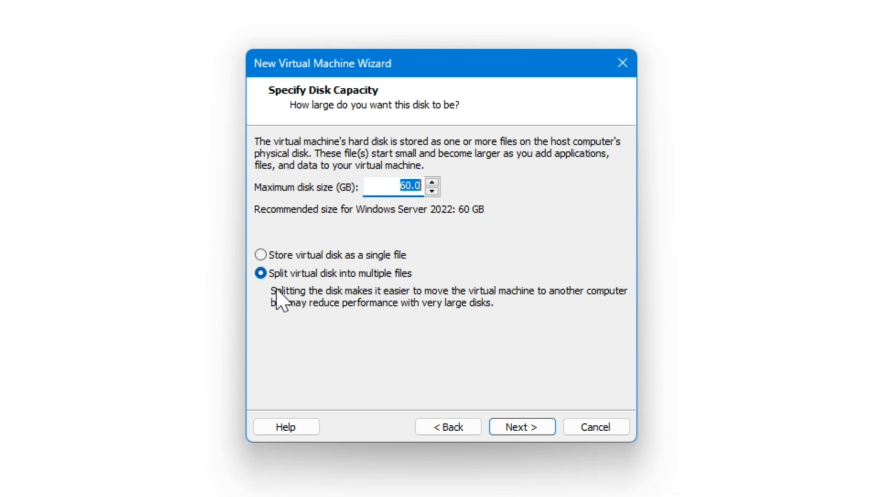
pyautogui.moveTo(465, 329)
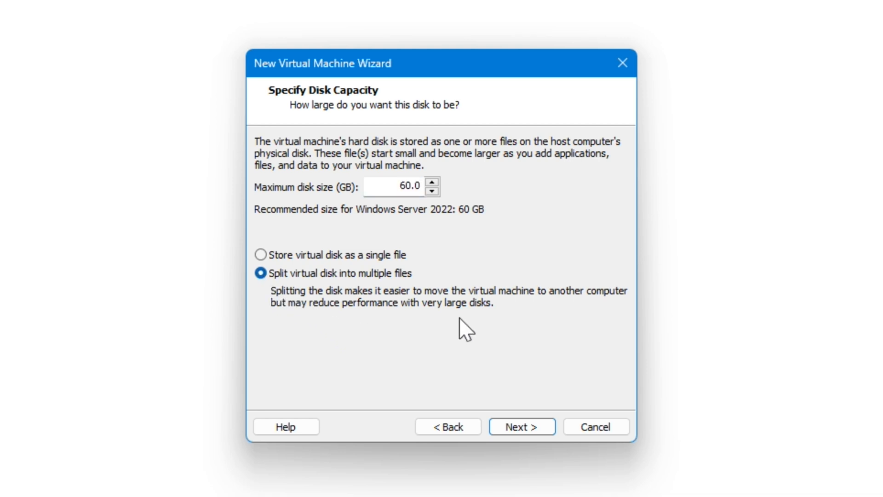
pyautogui.moveTo(521, 426)
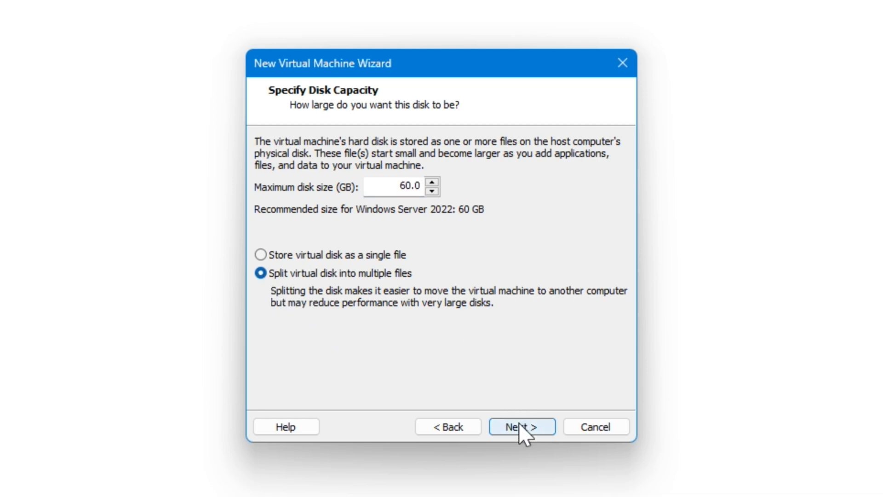
pyautogui.click(520, 426)
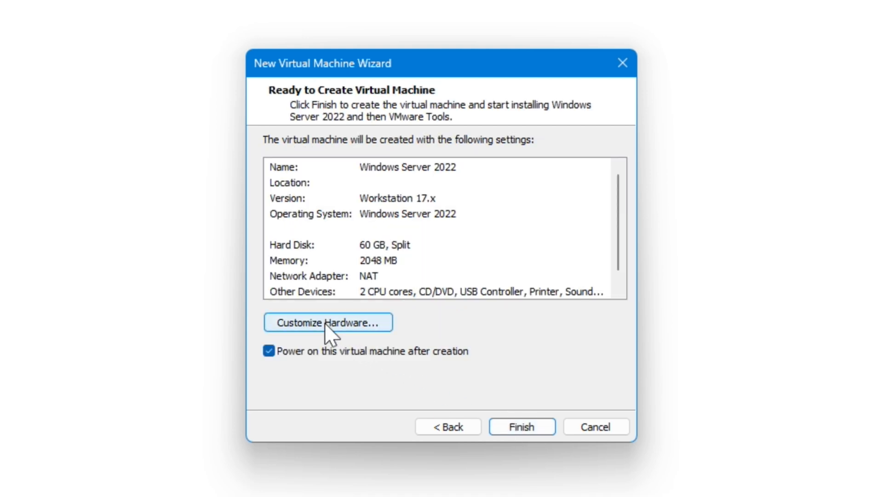
pyautogui.moveTo(524, 335)
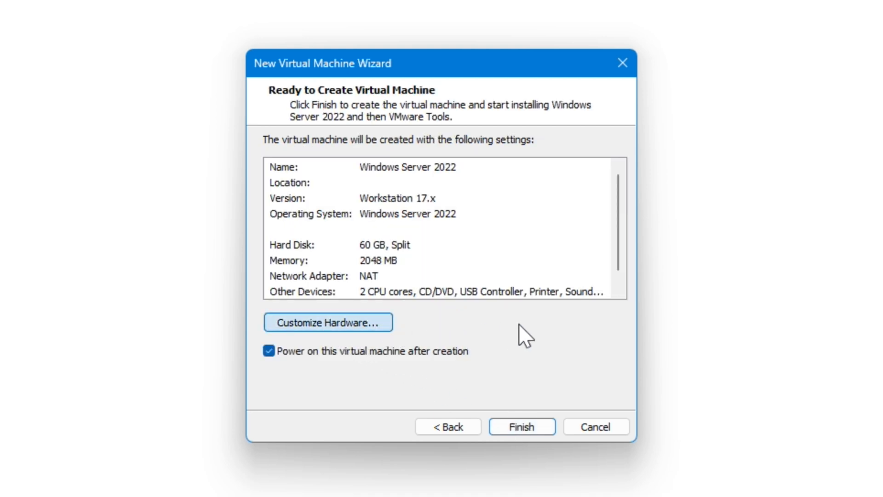
# Set memory to 8192 MB in Customize Hardware, then finish and power on the VM.
pyautogui.click(328, 322)
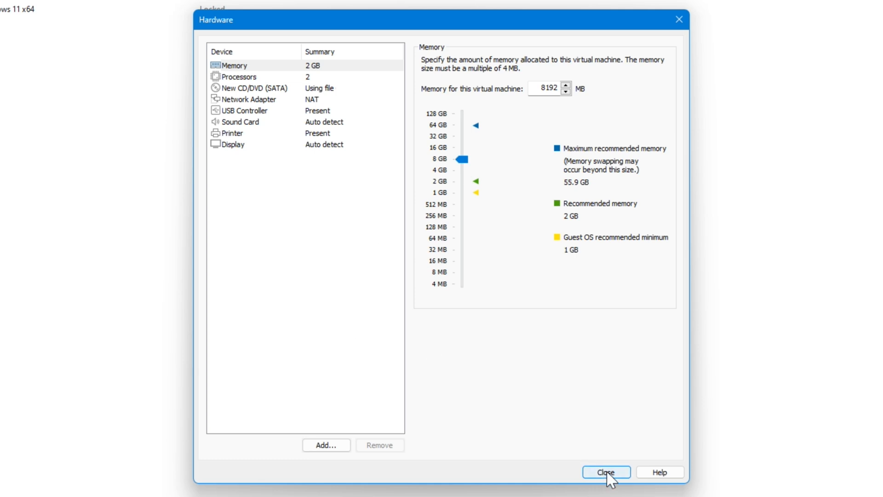
pyautogui.click(605, 472)
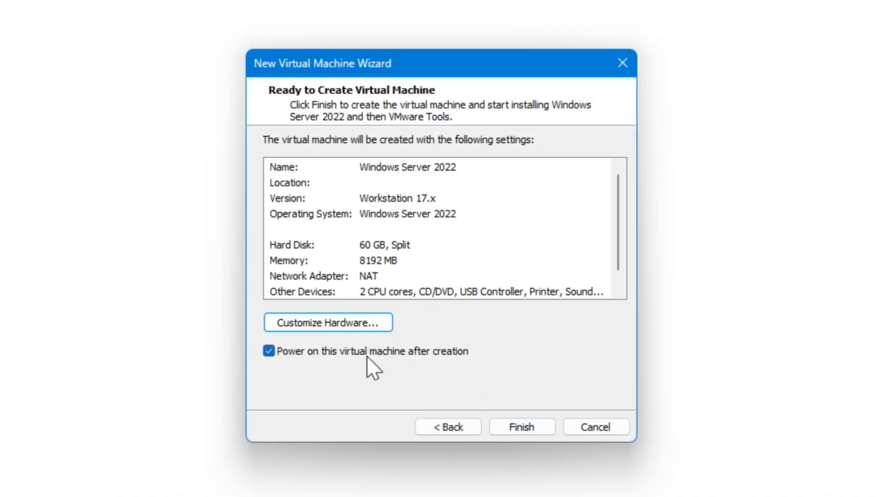
pyautogui.moveTo(405, 383)
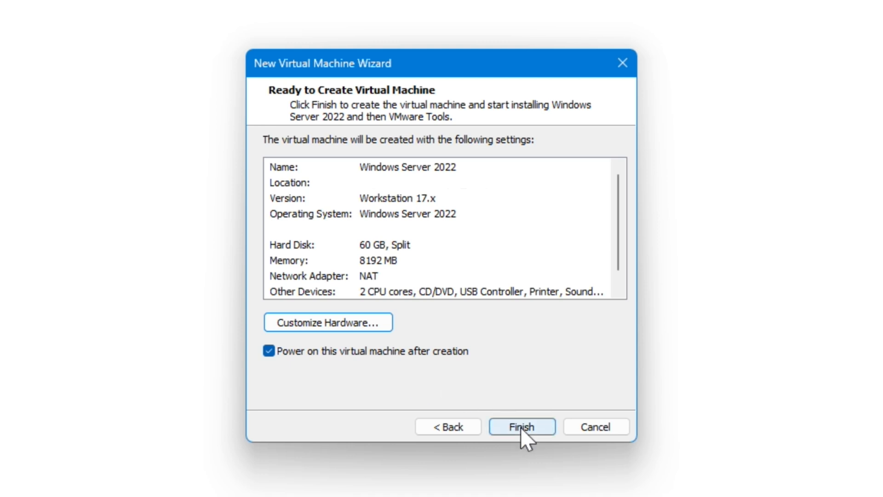
pyautogui.click(521, 426)
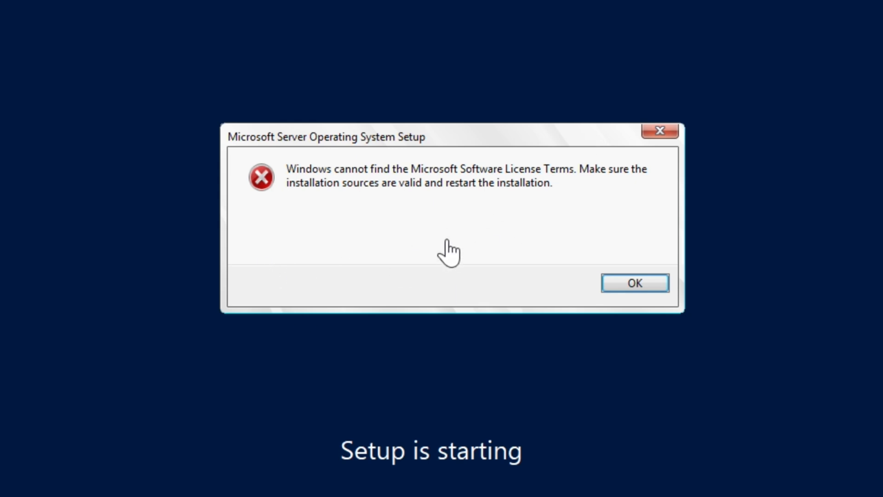
pyautogui.moveTo(498, 219)
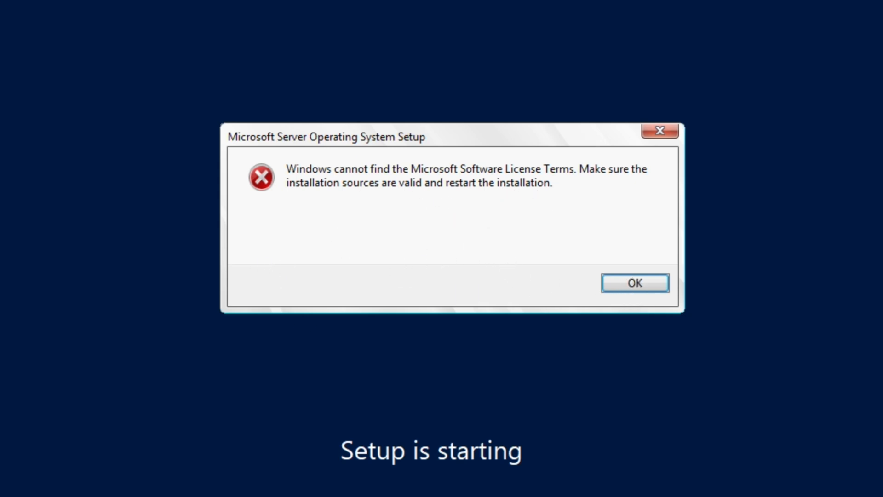
pyautogui.moveTo(654, 310)
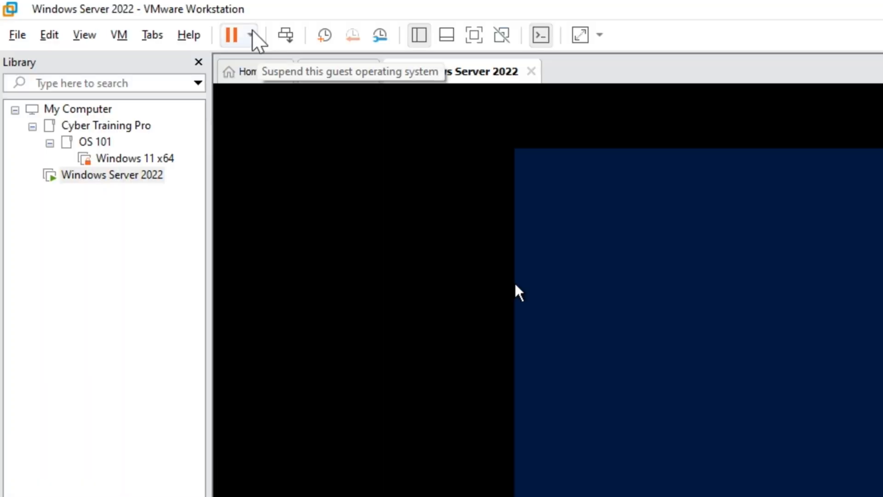
# Power off the VM and stop the autoinst.flp floppy connecting at power on.
pyautogui.click(230, 35)
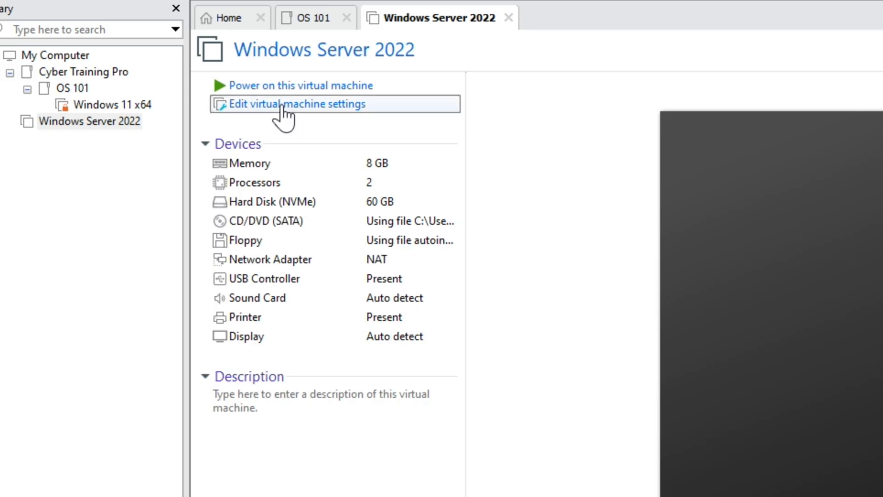
pyautogui.click(295, 104)
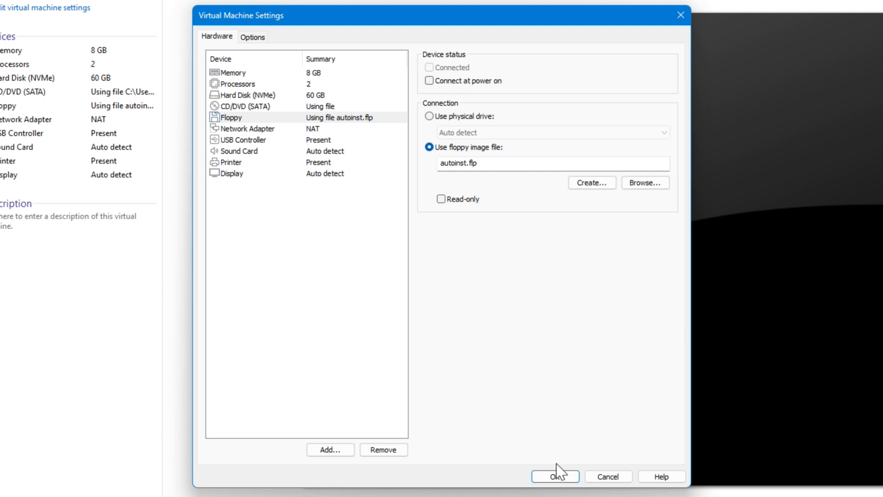
pyautogui.click(555, 476)
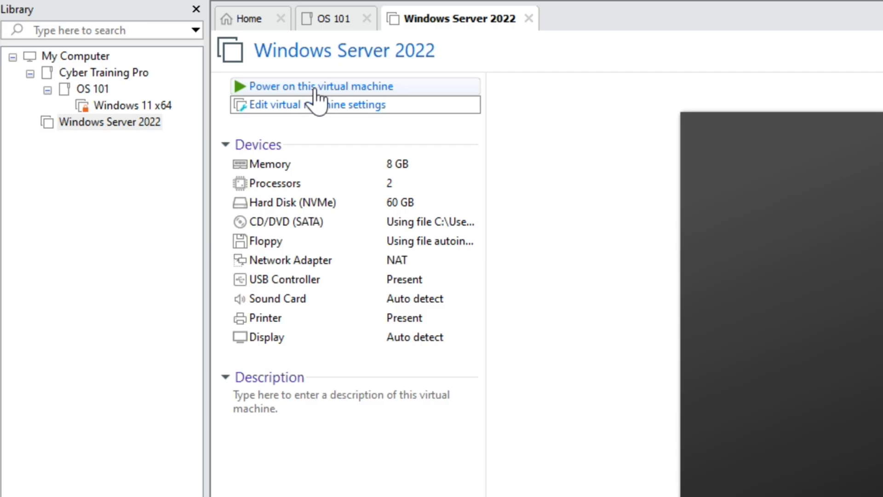
# Power on the VM, keep English (United States) defaults, and start Install now.
pyautogui.click(321, 86)
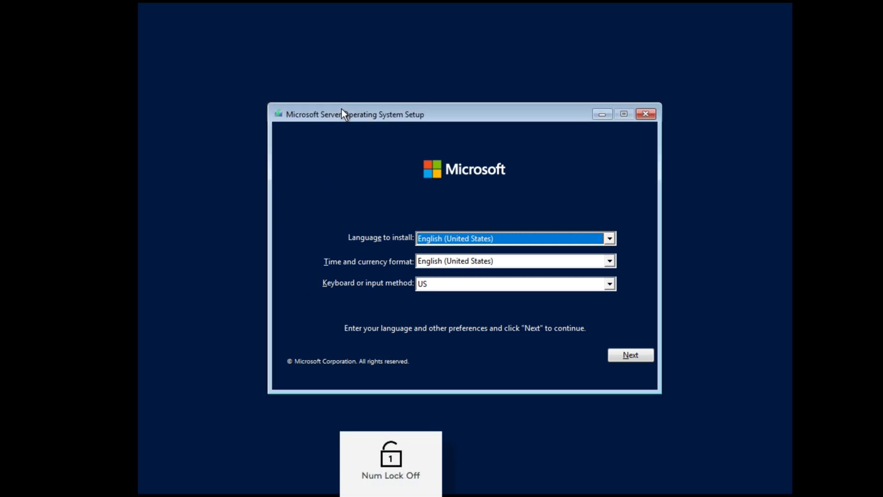
pyautogui.moveTo(335, 175)
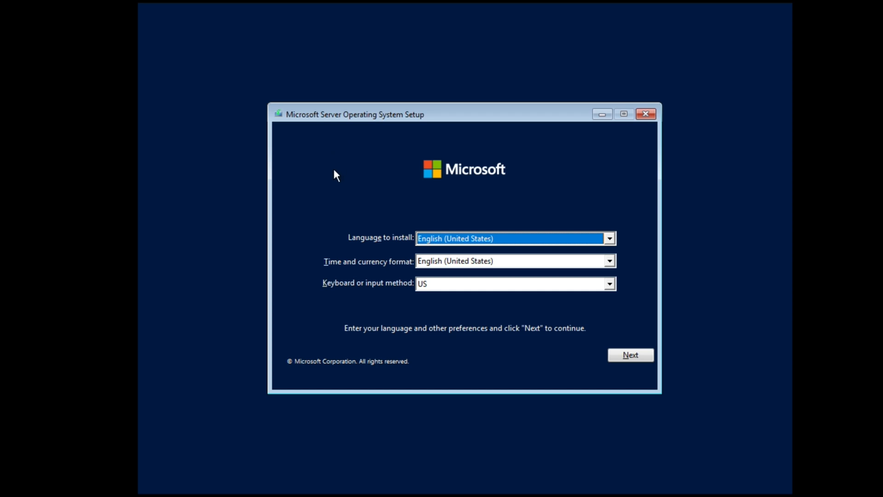
pyautogui.moveTo(344, 172)
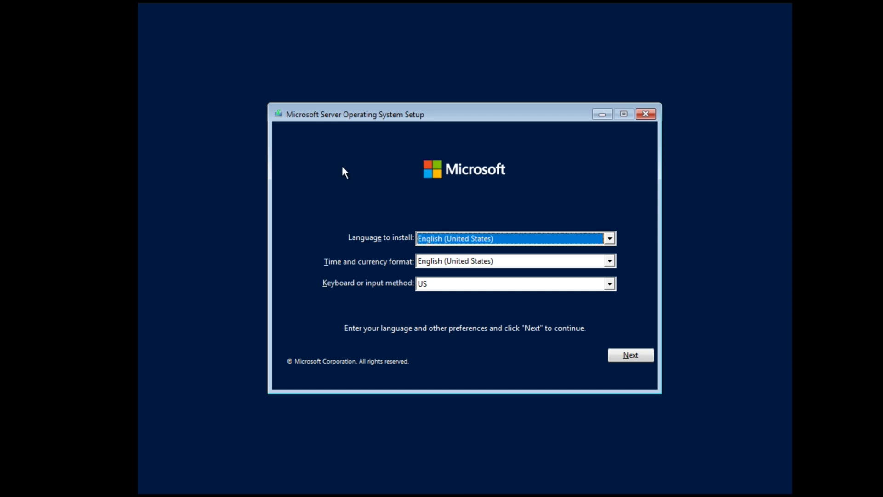
pyautogui.moveTo(343, 175)
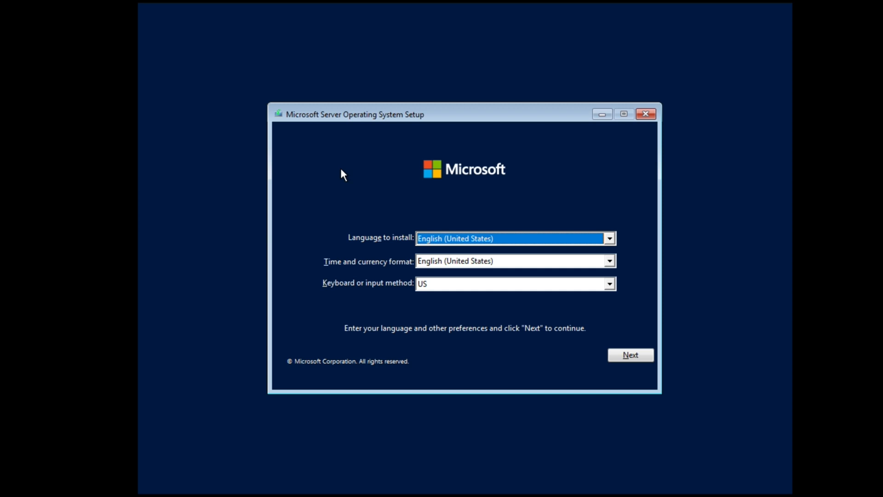
pyautogui.moveTo(584, 351)
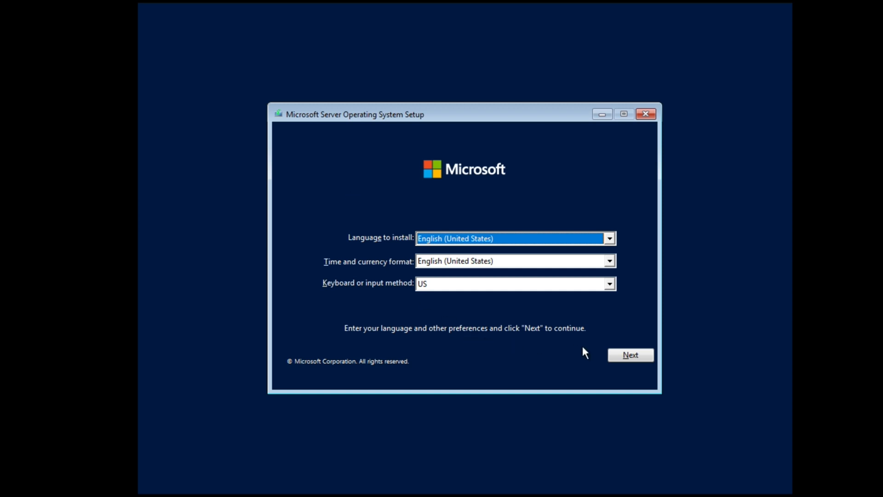
pyautogui.click(629, 354)
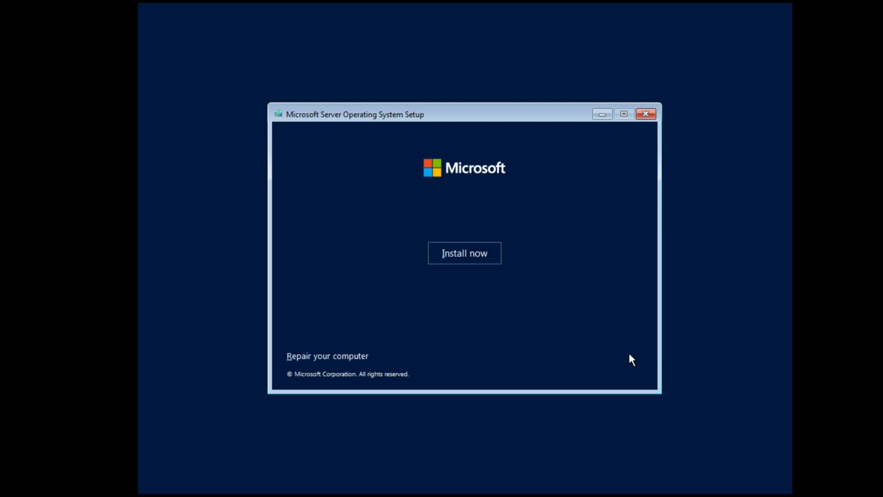
pyautogui.moveTo(467, 255)
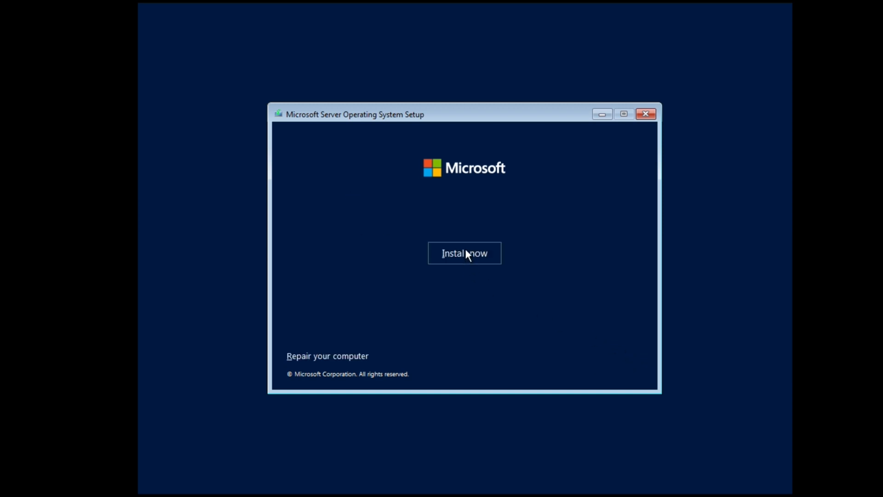
pyautogui.click(464, 253)
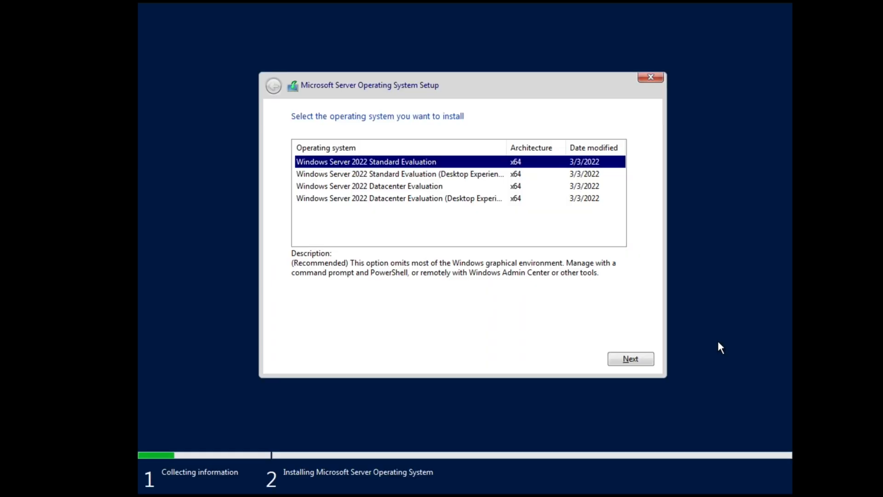
pyautogui.moveTo(417, 313)
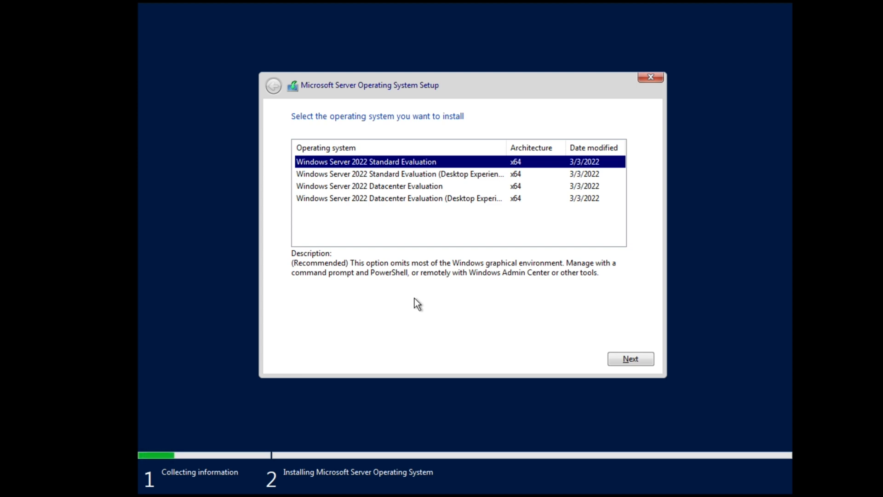
pyautogui.moveTo(506, 146)
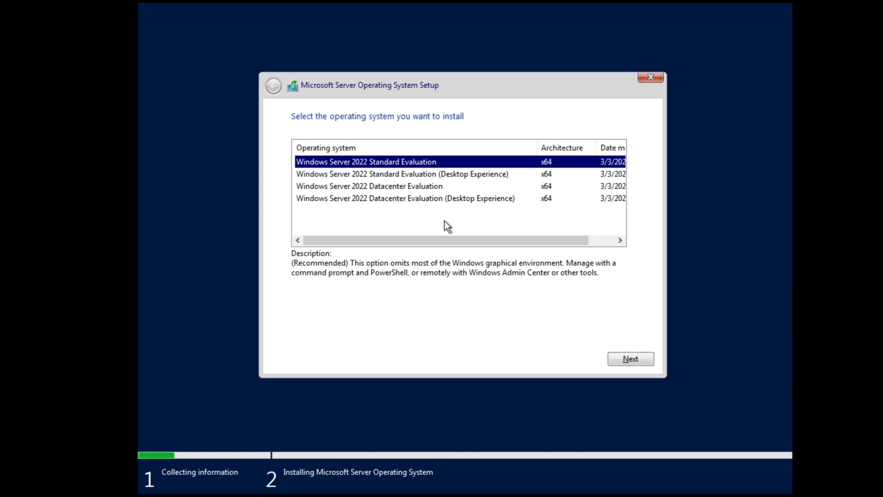
pyautogui.moveTo(436, 191)
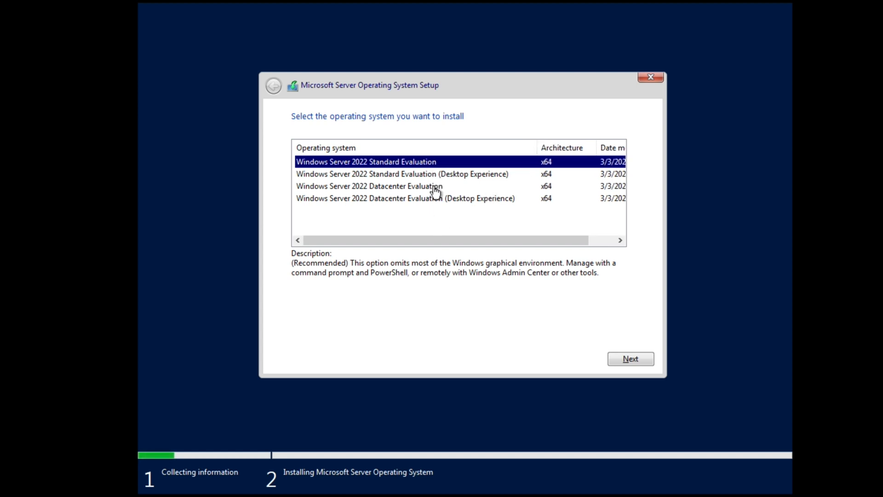
pyautogui.moveTo(412, 205)
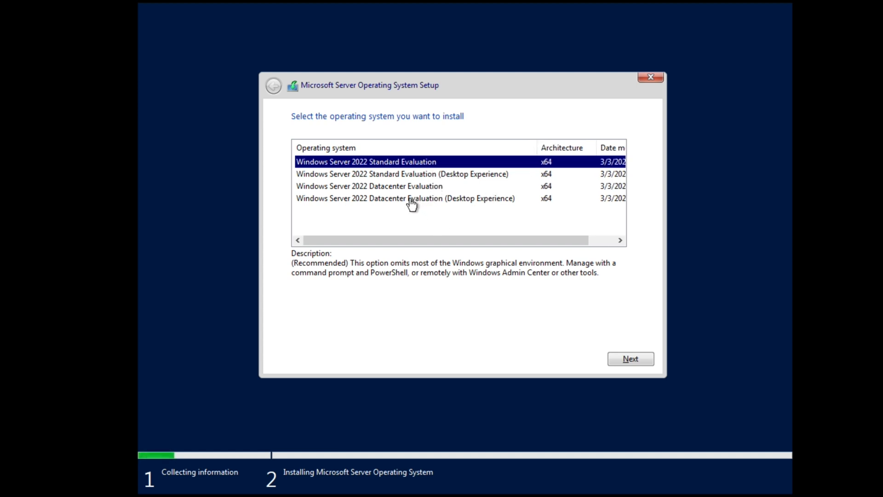
# Choose Datacenter Evaluation (Desktop Experience) and accept the Microsoft license terms.
pyautogui.click(405, 197)
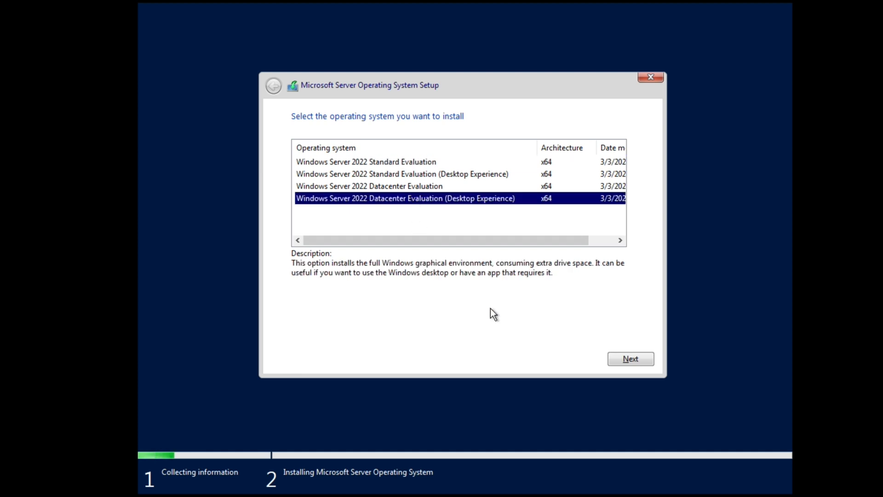
pyautogui.moveTo(495, 326)
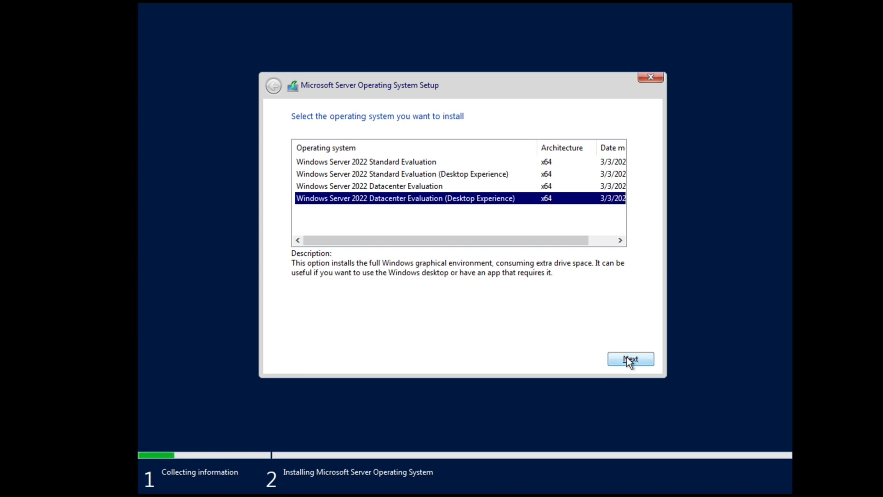
pyautogui.click(630, 359)
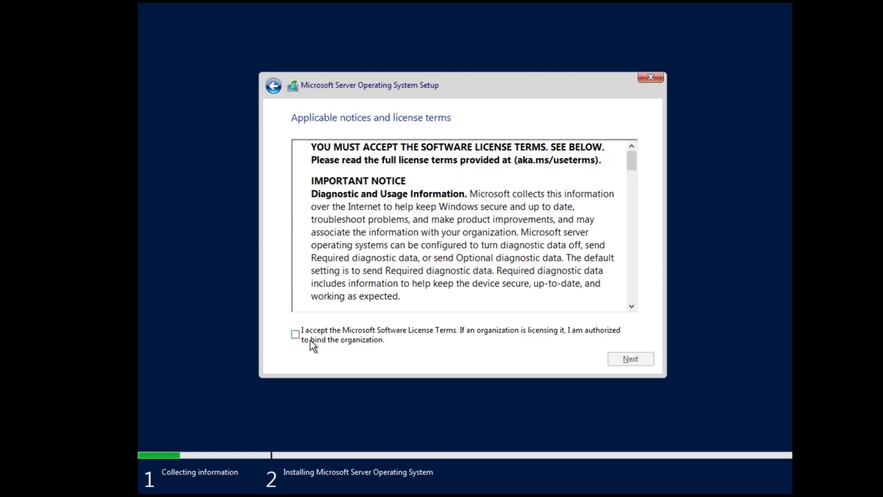
pyautogui.click(295, 333)
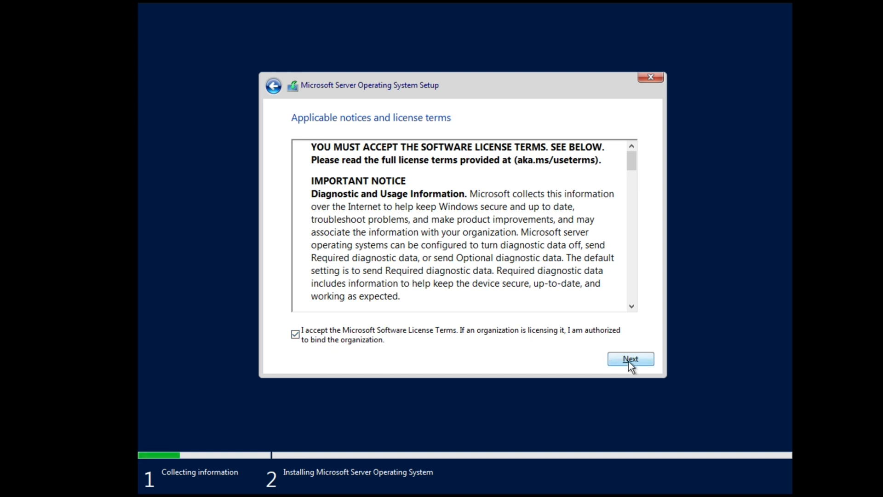
pyautogui.click(629, 359)
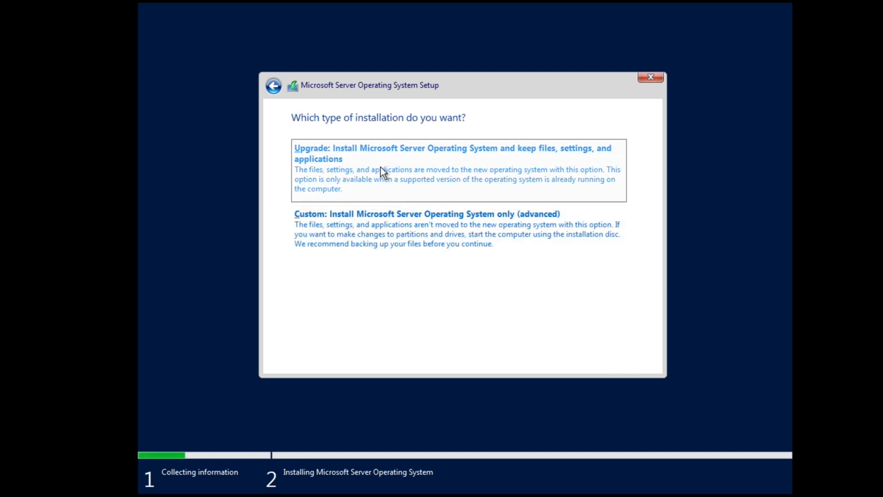
pyautogui.moveTo(425, 330)
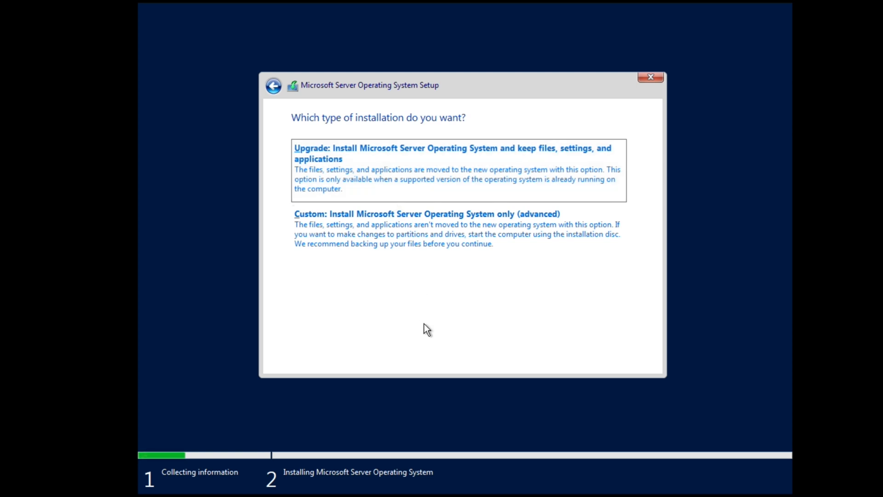
pyautogui.moveTo(426, 304)
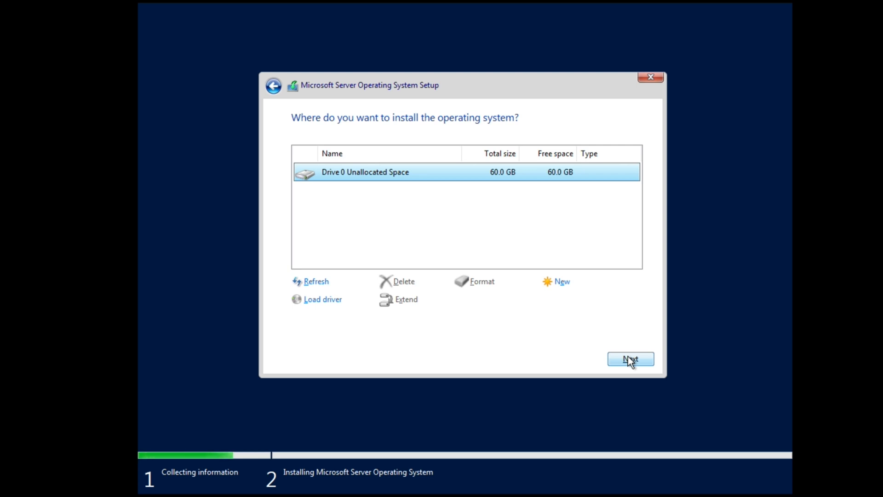
# Install Windows Server onto Drive 0's 60 GB unallocated space and let setup run.
pyautogui.click(629, 360)
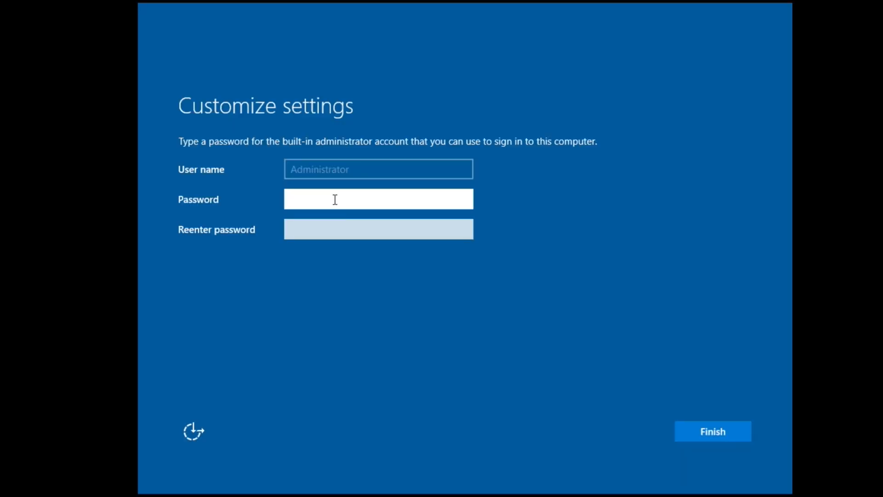
pyautogui.moveTo(391, 298)
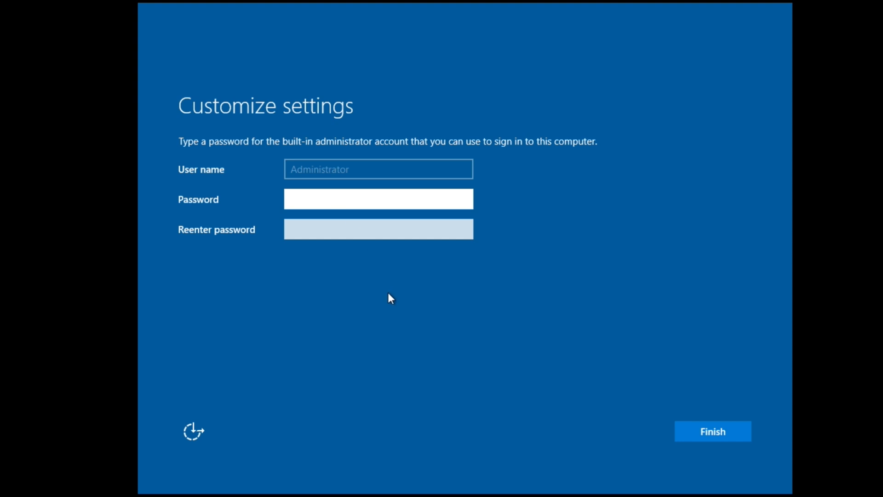
# Enter the Administrator password twice and finish setup to reach the lock screen.
pyautogui.click(378, 199)
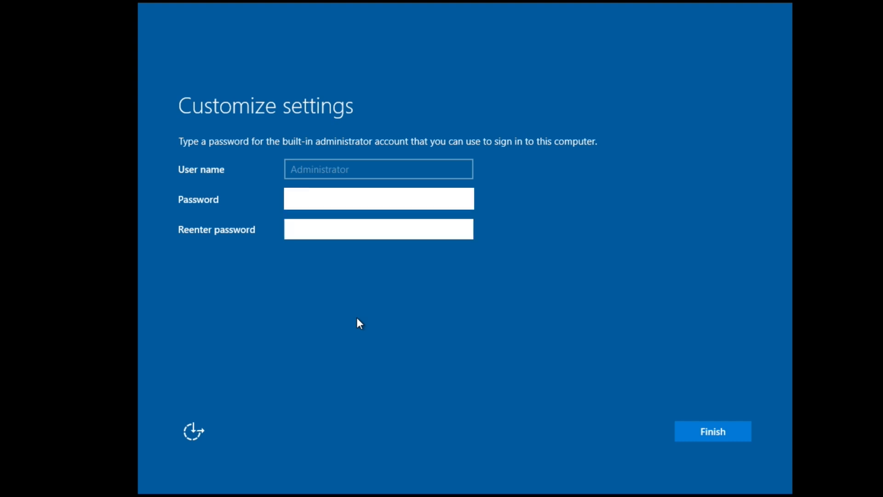
pyautogui.moveTo(712, 431)
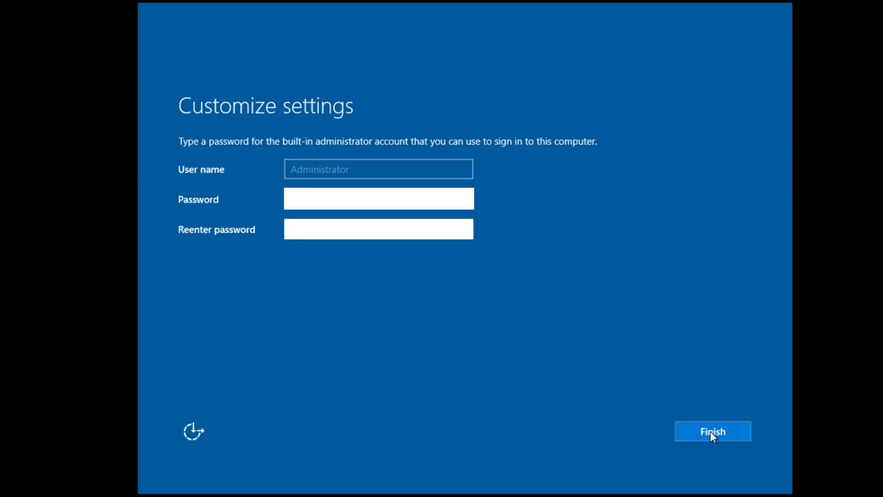
pyautogui.click(712, 431)
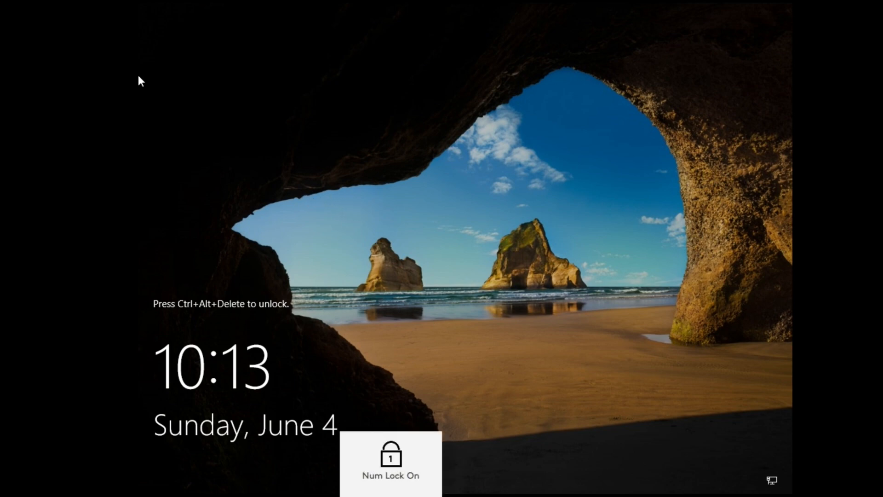
# Send Ctrl+Alt+Del to the VM and sign in as Administrator with the password.
pyautogui.click(117, 34)
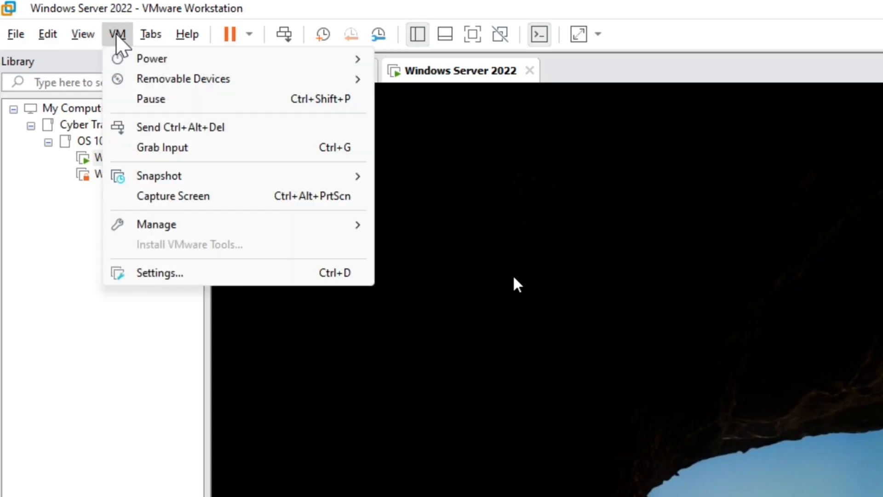
pyautogui.moveTo(189, 135)
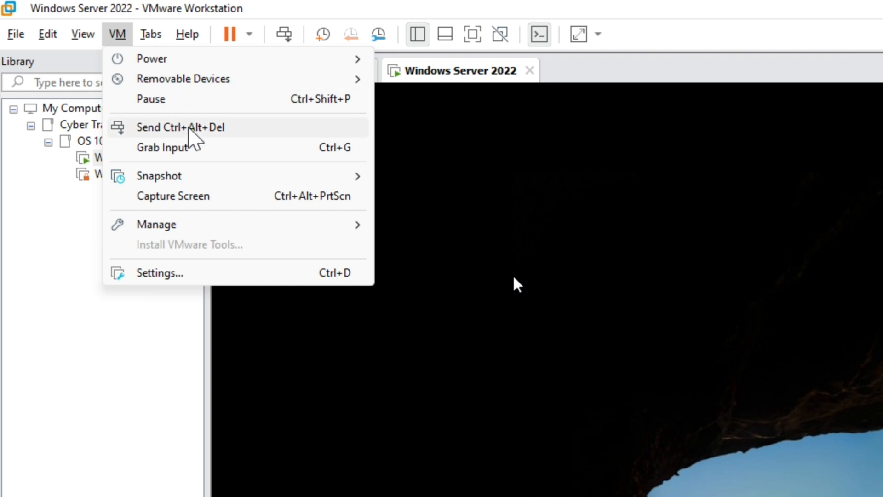
pyautogui.click(180, 126)
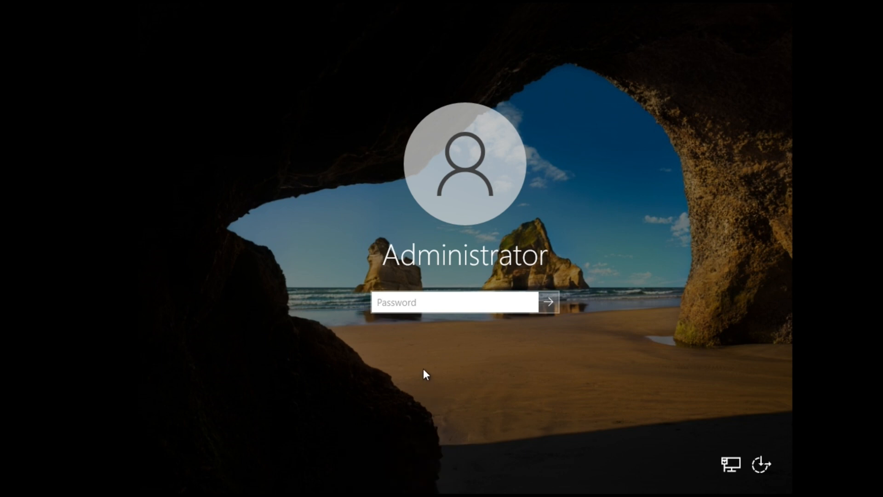
pyautogui.click(453, 302)
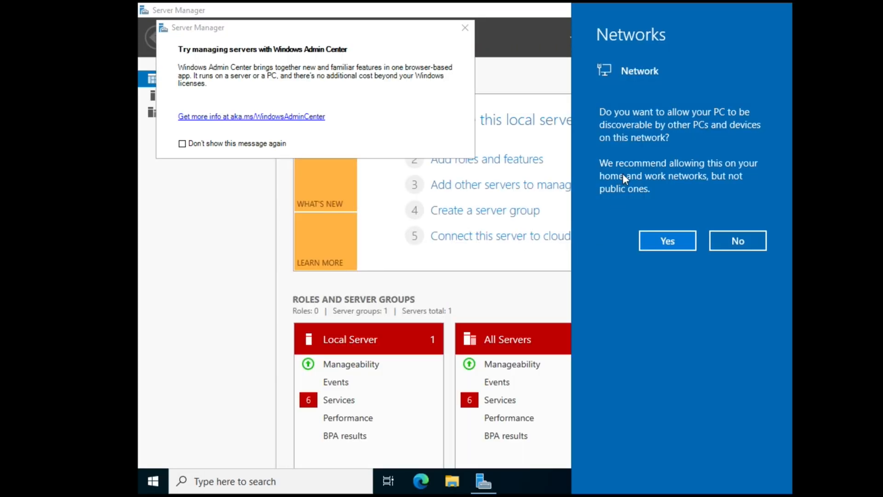
# Allow the server to be discoverable by other PCs and devices on the network.
pyautogui.click(667, 240)
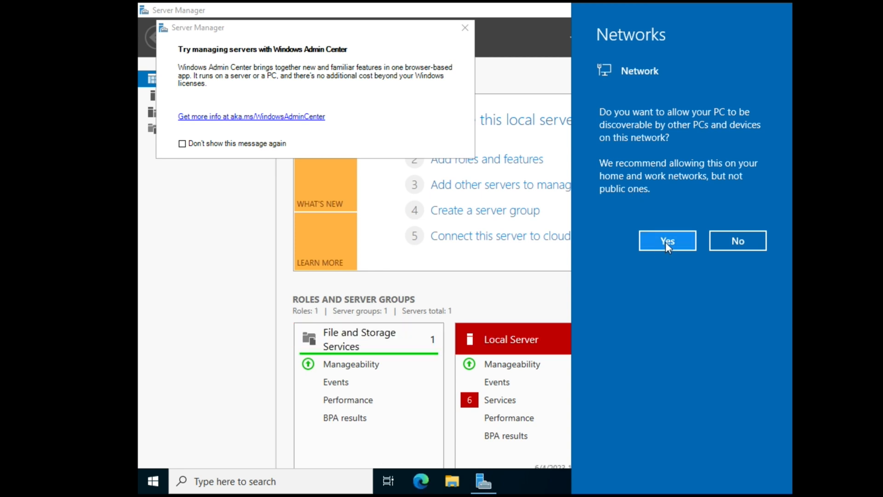
pyautogui.moveTo(667, 240)
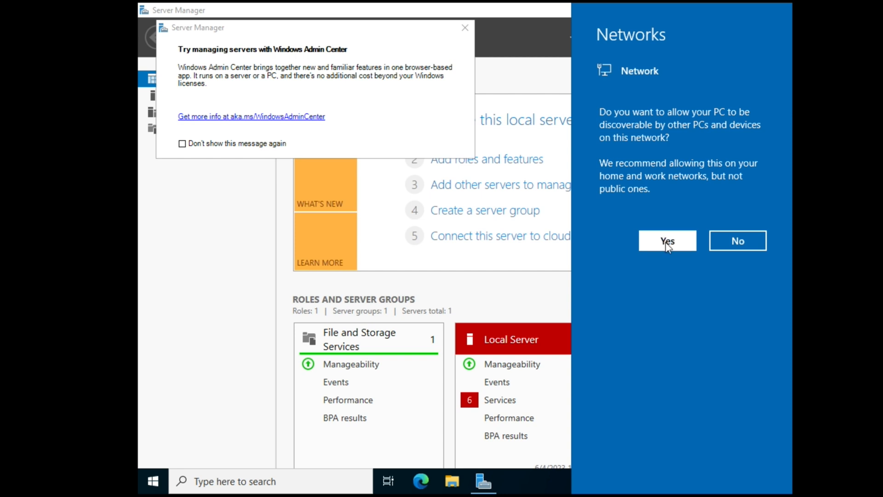
pyautogui.click(667, 240)
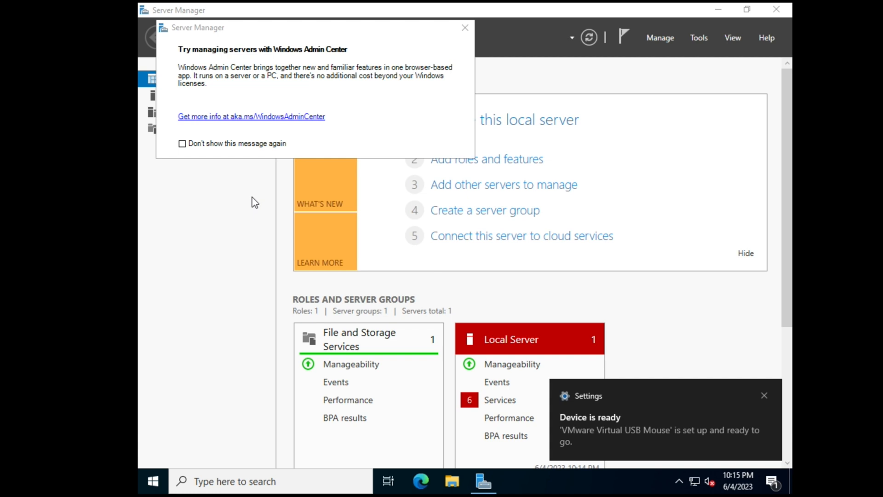
pyautogui.click(764, 396)
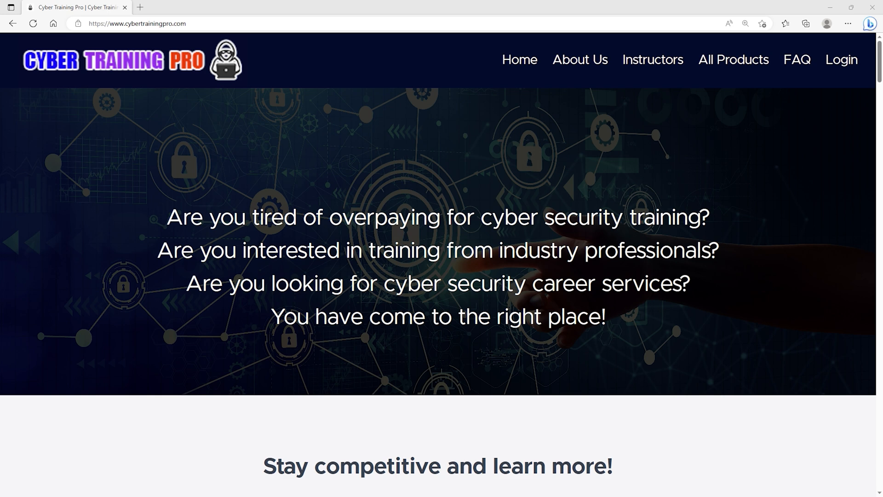
# Scroll through the Cyber Training Pro homepage sections, then return to the VM desktop.
pyautogui.scroll(-3)
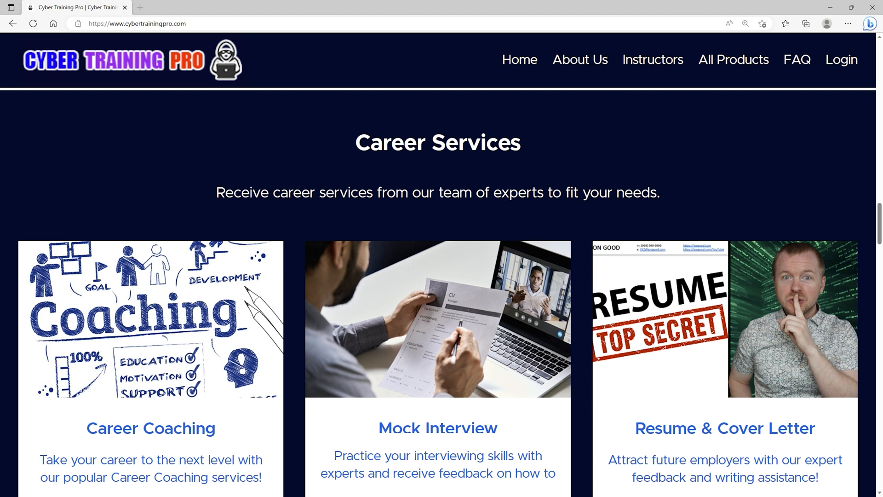
pyautogui.scroll(-3)
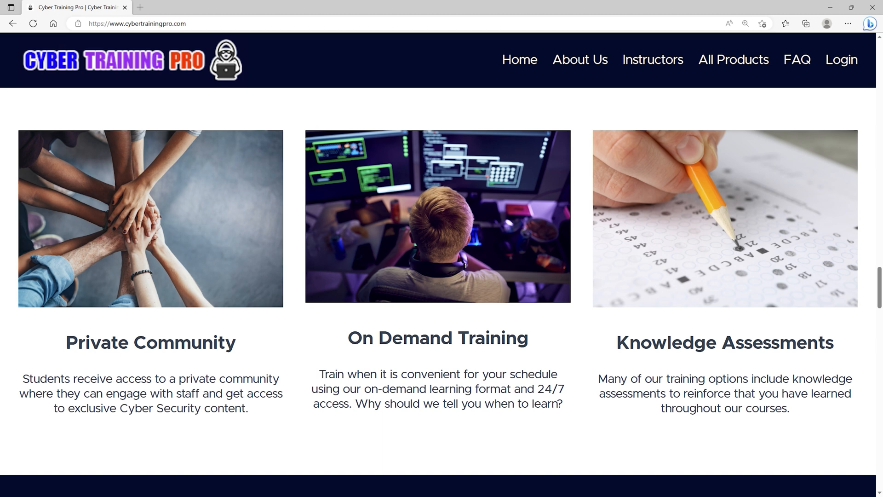
pyautogui.scroll(-3)
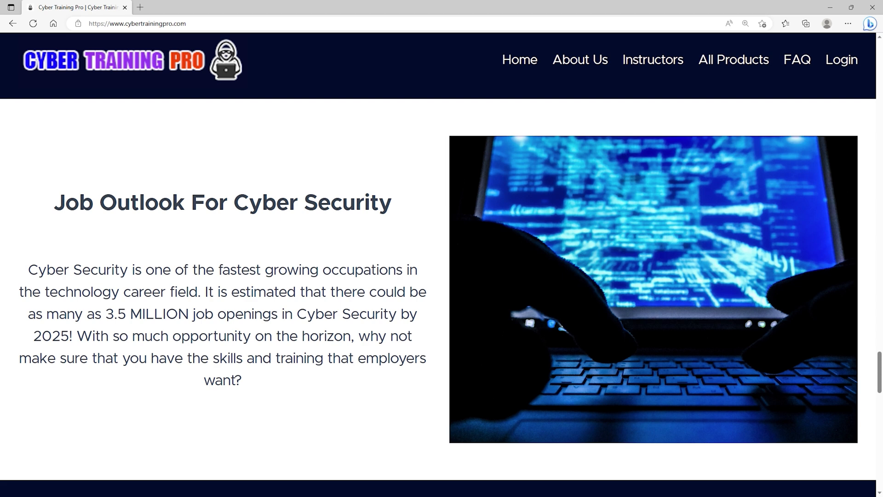
pyautogui.scroll(3)
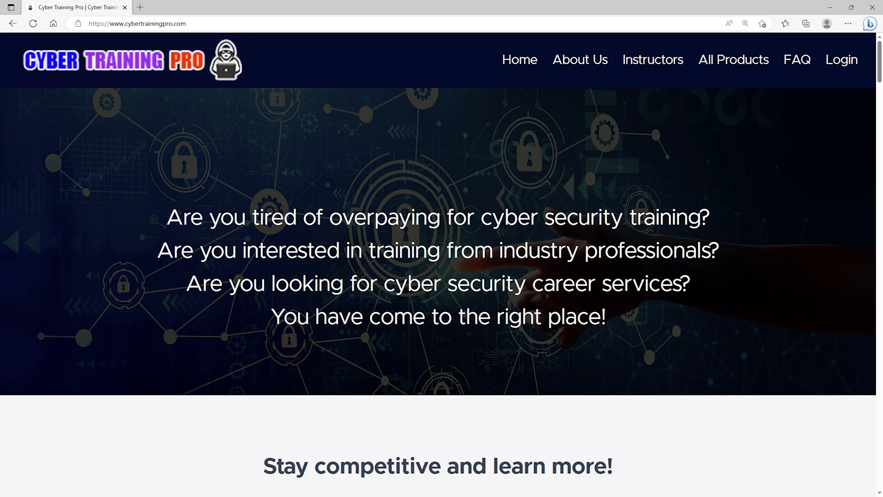
pyautogui.click(482, 481)
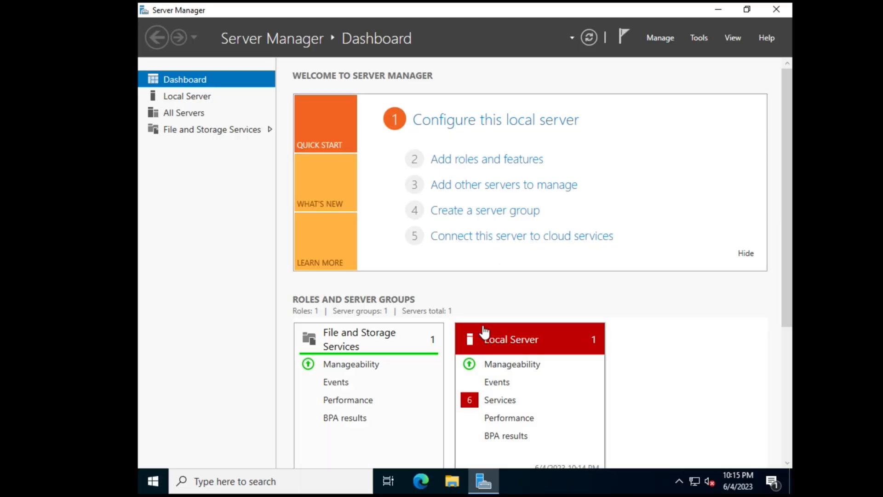
pyautogui.moveTo(600, 220)
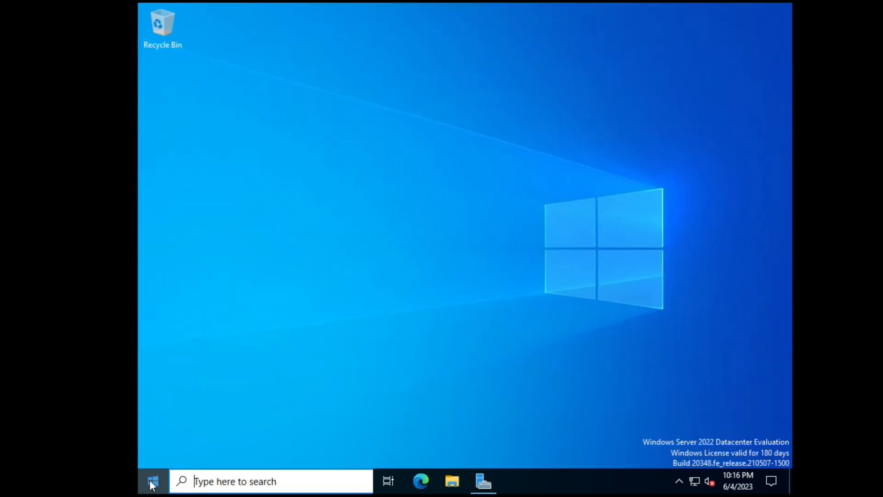
# Search 'update', check for Windows updates, install them and restart the server.
pyautogui.write('upda')
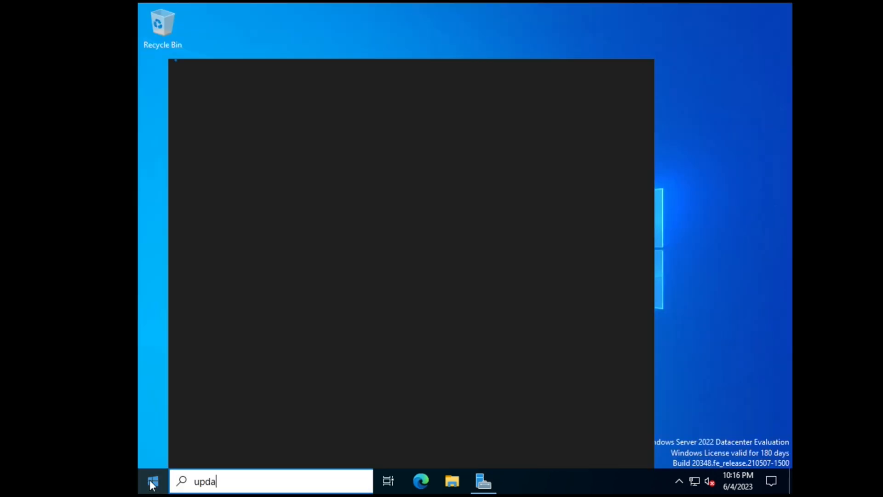
pyautogui.write('te')
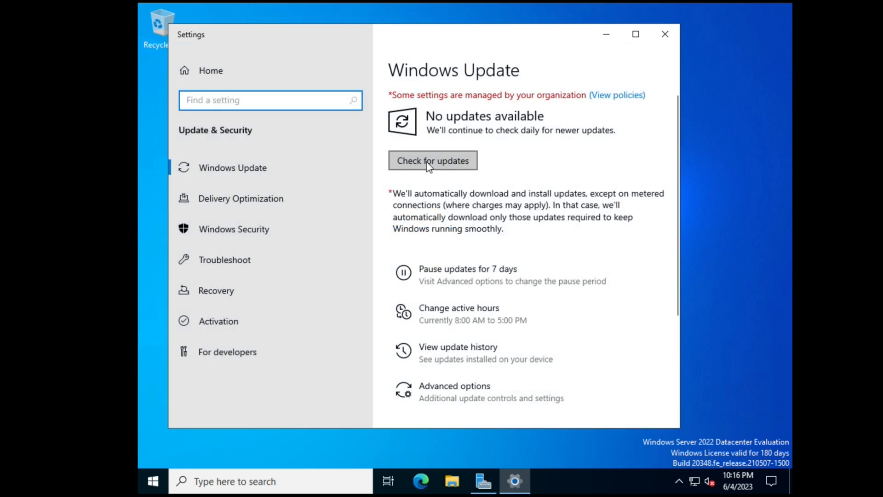
pyautogui.click(432, 160)
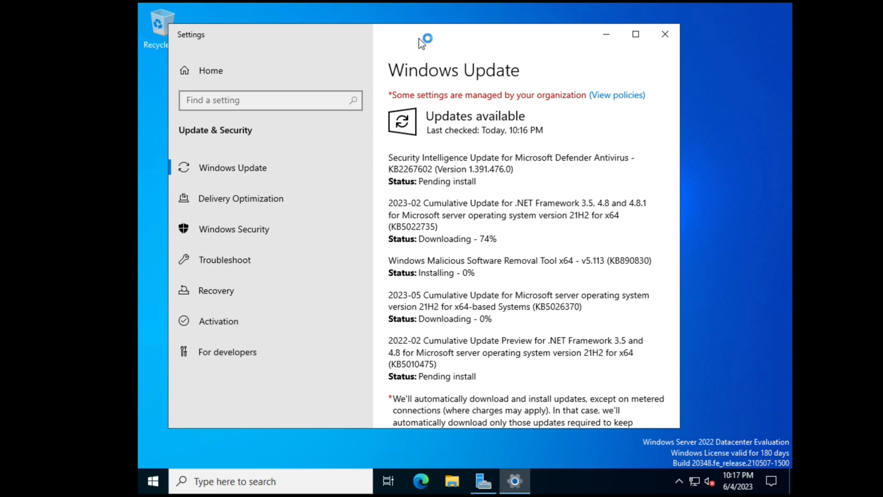
pyautogui.moveTo(844, 356)
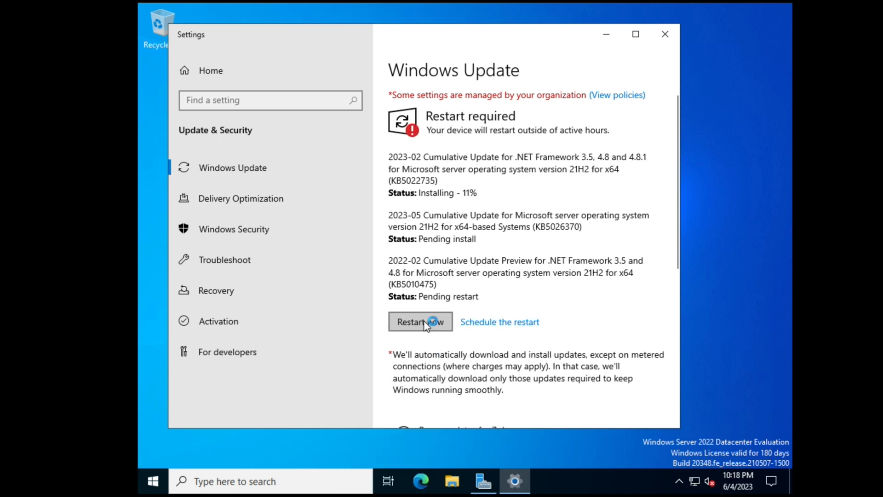
pyautogui.click(419, 322)
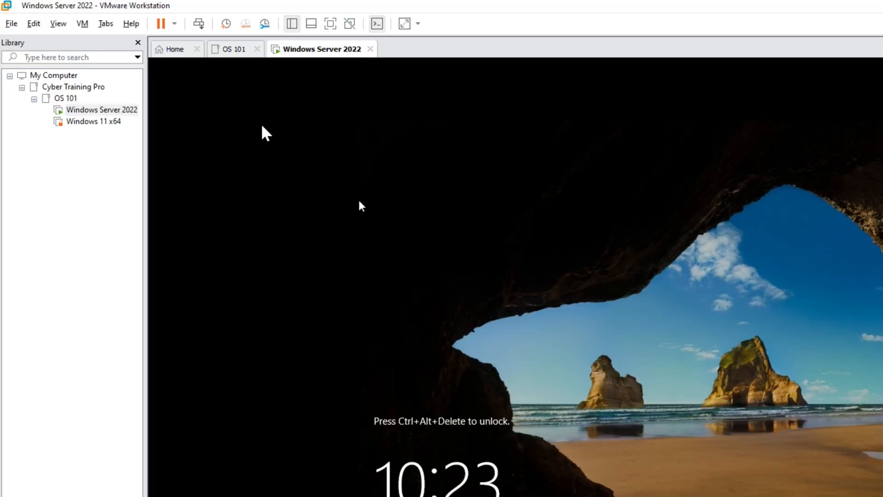
# Send Ctrl+Alt+Del and sign back in as Administrator after the restart.
pyautogui.click(82, 23)
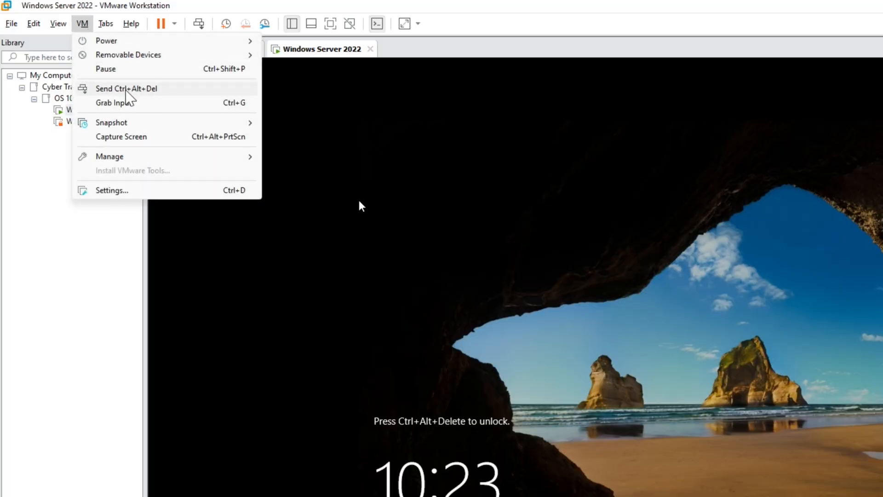
pyautogui.click(126, 88)
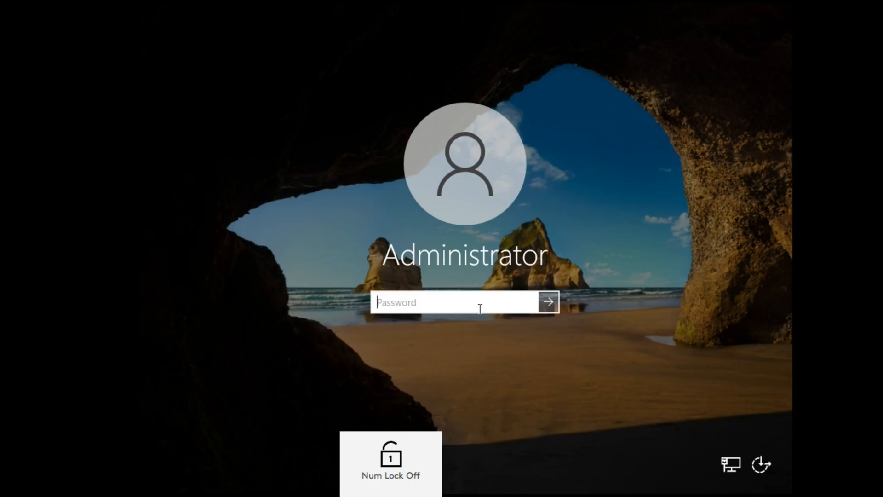
pyautogui.click(546, 301)
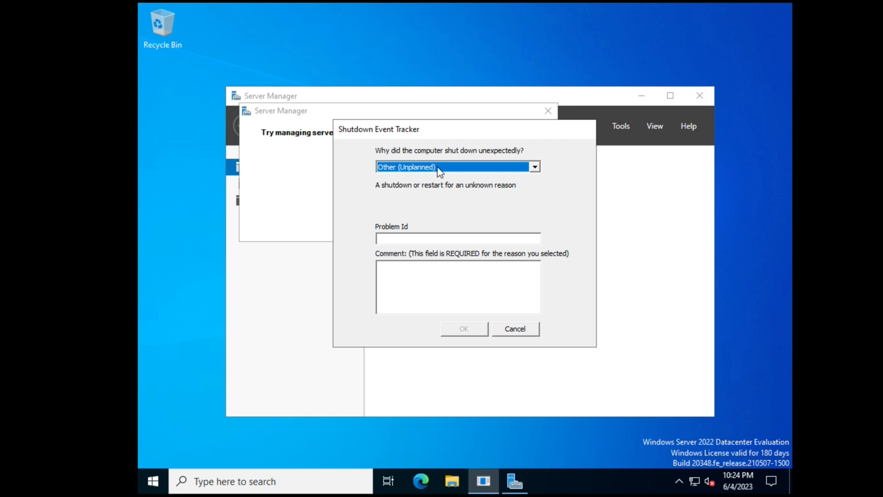
# Answer the Shutdown Event Tracker with comment 'Ignore' and dismiss the Admin Center notice.
pyautogui.click(532, 167)
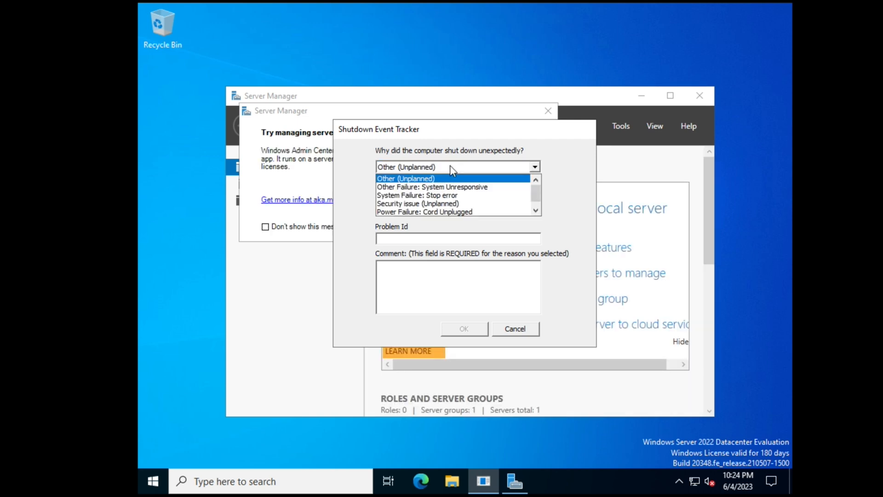
pyautogui.moveTo(456, 171)
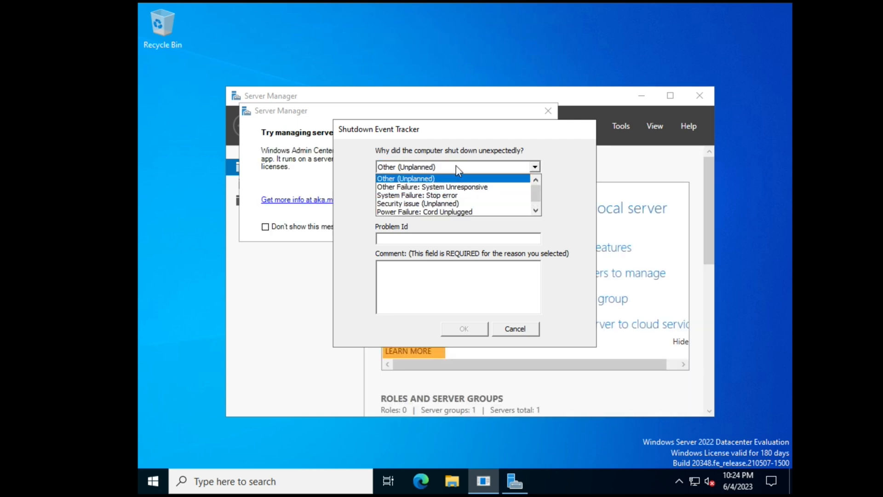
pyautogui.click(405, 178)
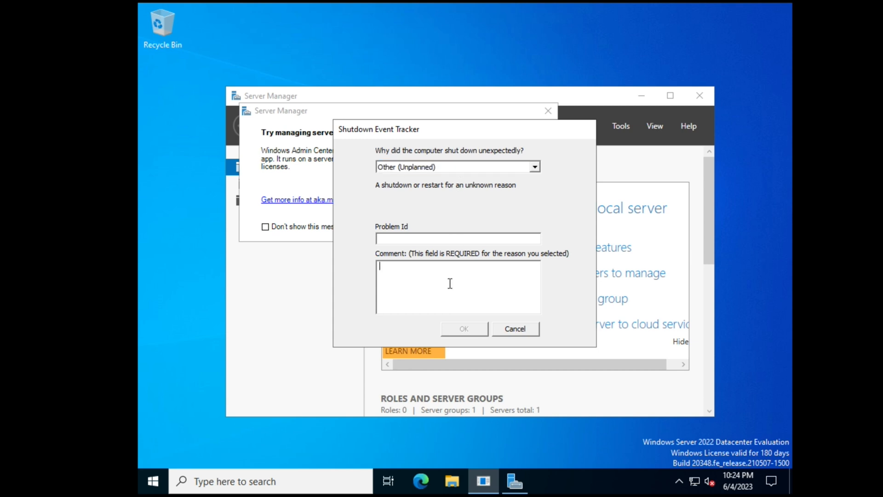
pyautogui.write('Ignore')
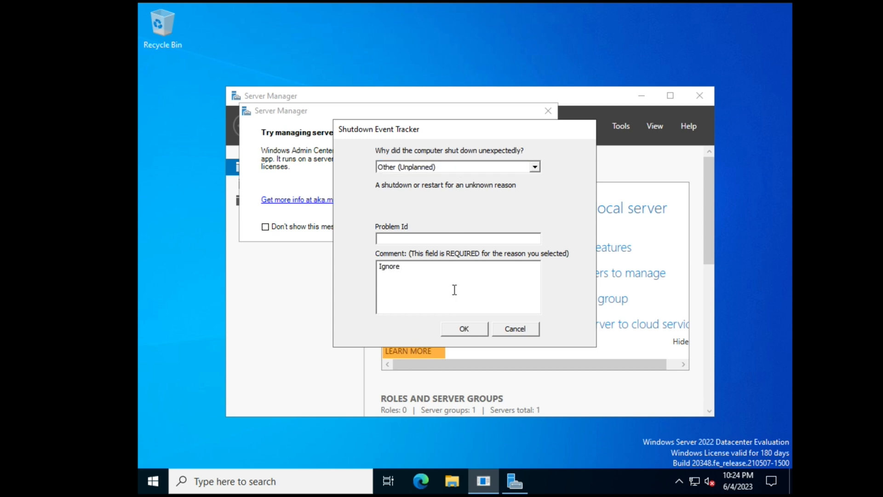
pyautogui.click(463, 329)
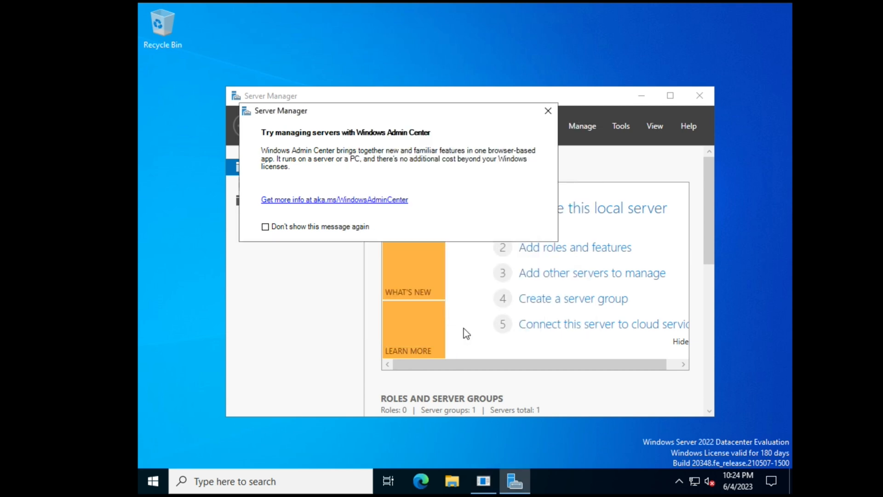
pyautogui.click(546, 110)
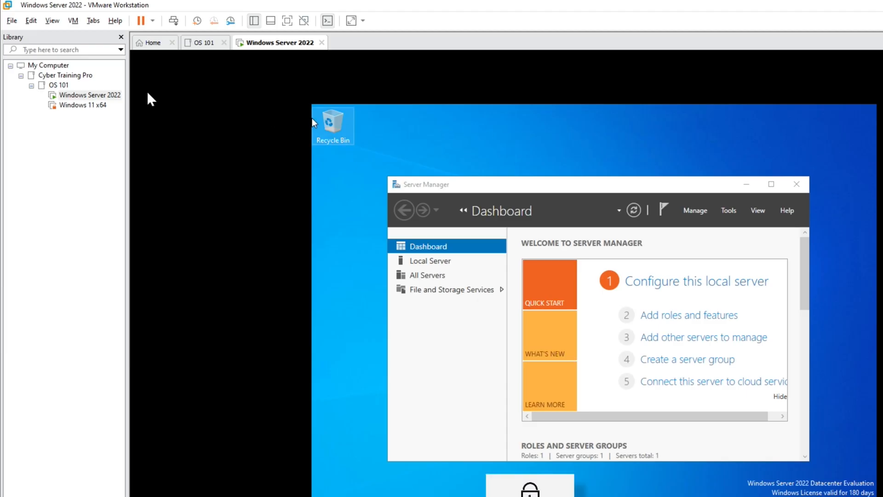
# Take a snapshot named '20230604 - Fresh Install (Fully Updated)' with description 'User: Administrator'.
pyautogui.click(72, 20)
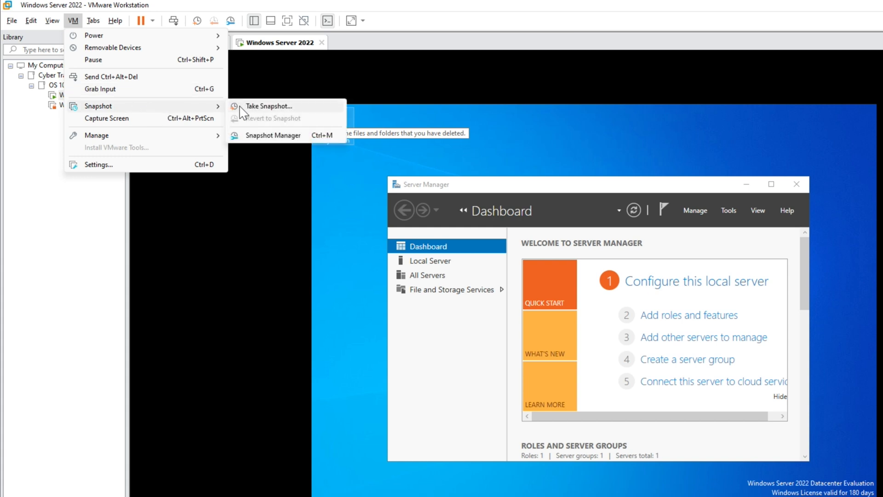
pyautogui.click(267, 106)
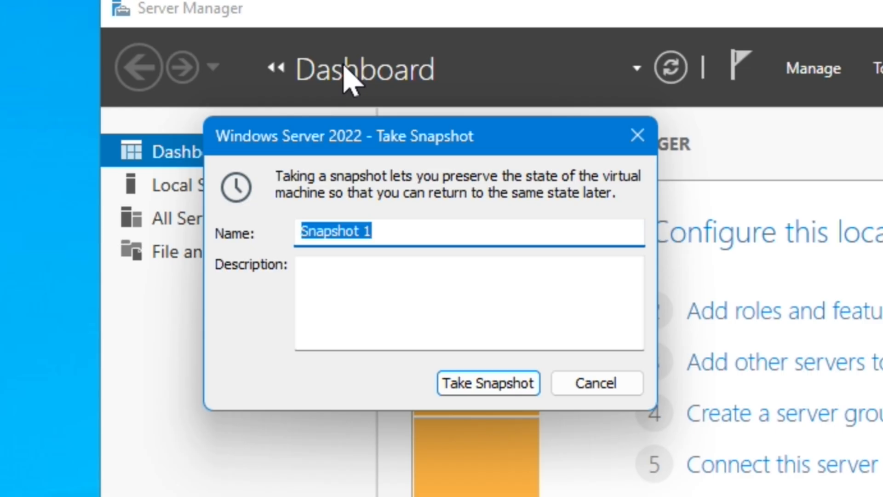
pyautogui.write('2023060')
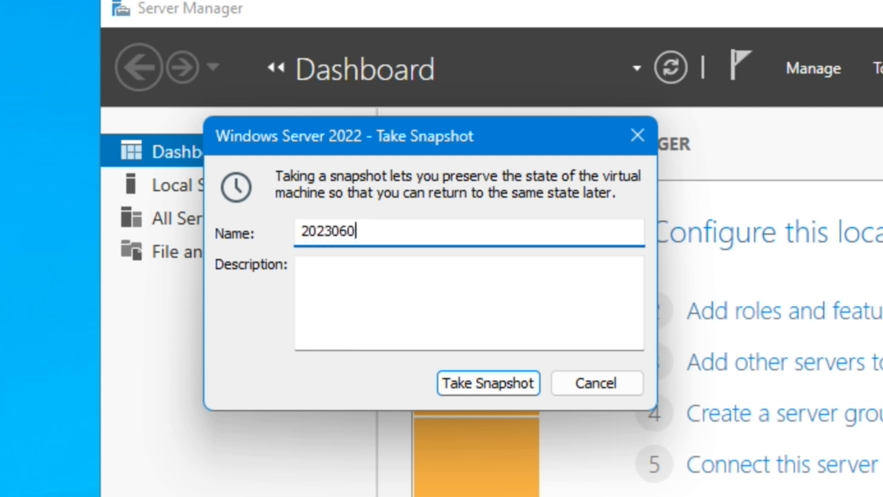
pyautogui.write('4 - Fres')
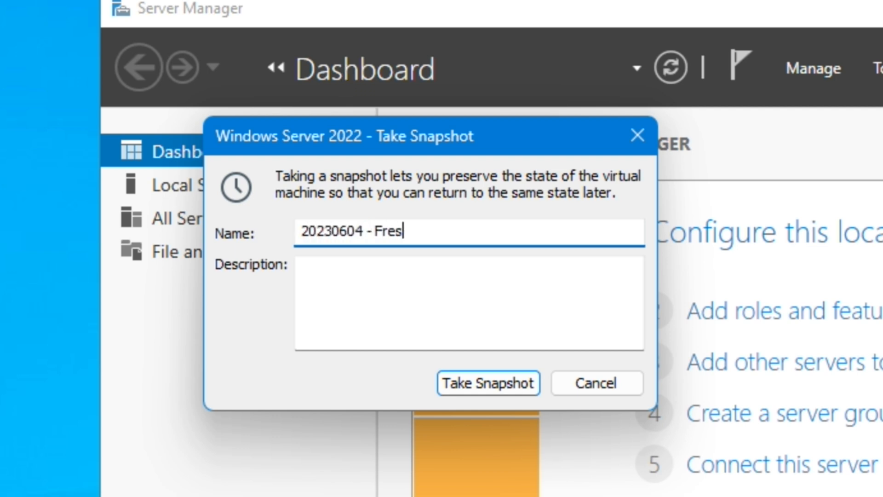
pyautogui.write('h Install (Full')
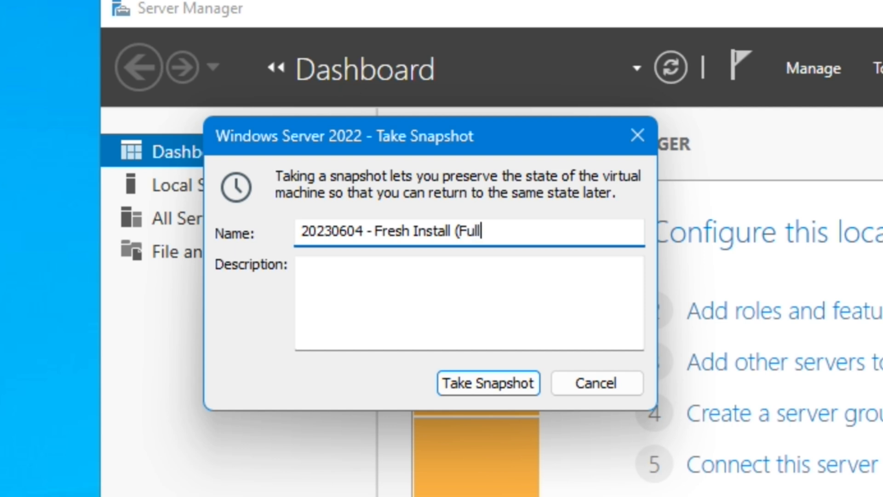
pyautogui.write('ly Updated)')
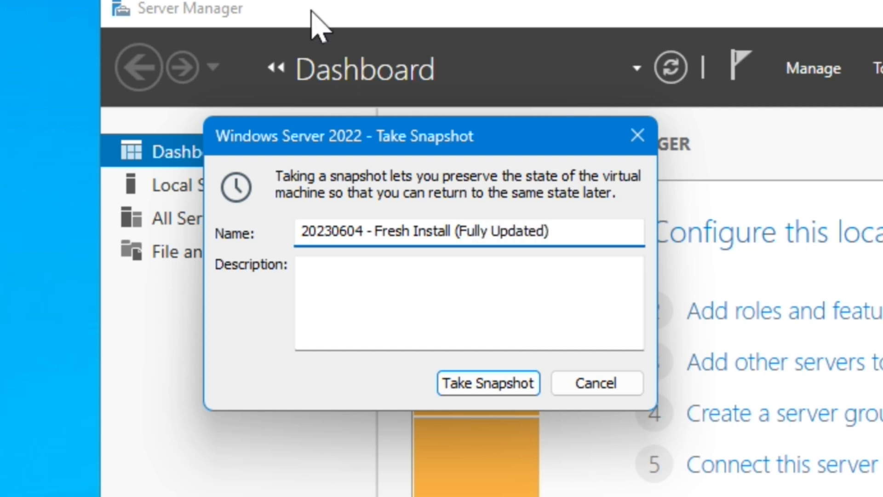
pyautogui.write('User')
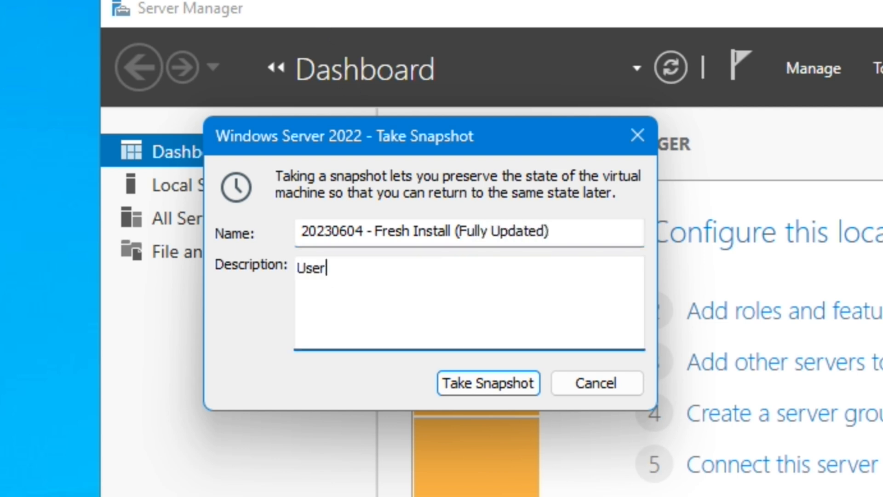
pyautogui.write(': Administrator')
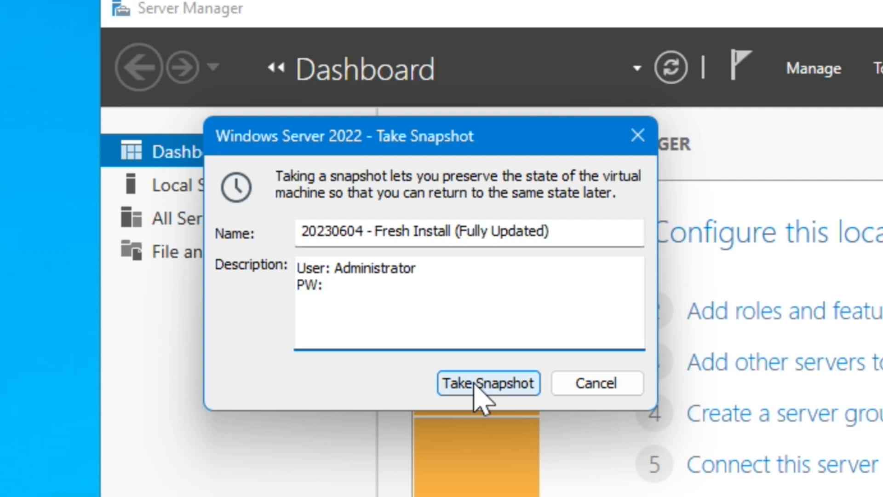
pyautogui.click(487, 384)
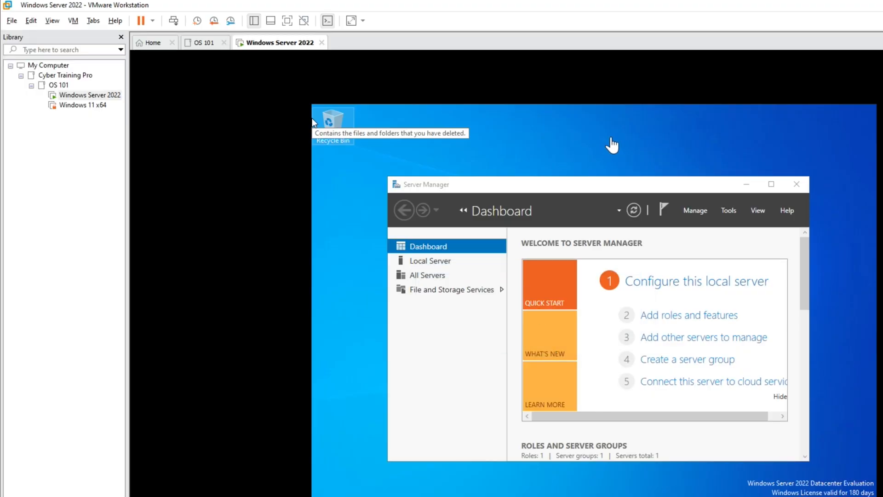
pyautogui.moveTo(613, 142)
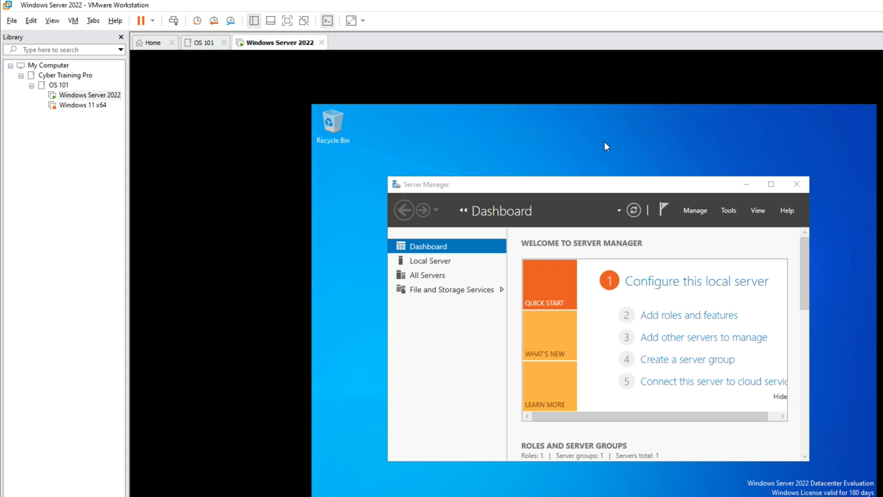
pyautogui.moveTo(463, 145)
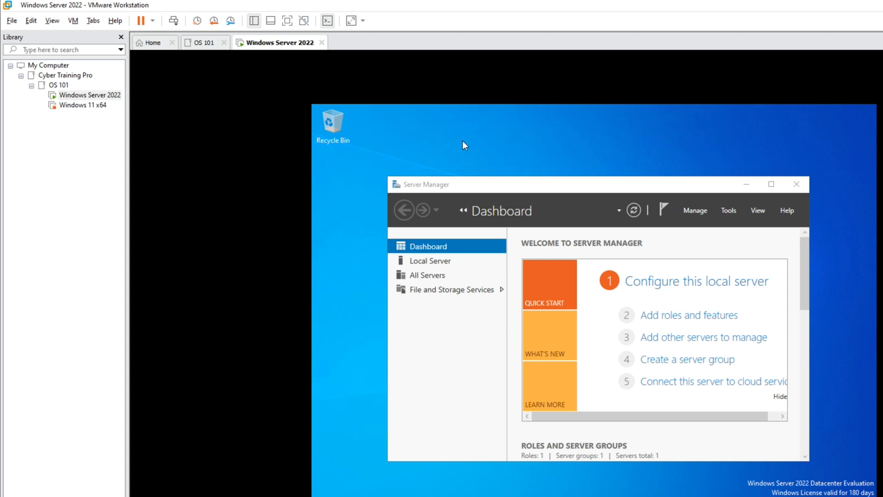
# Set the server's display resolution to 1920 × 1080 in Display settings and keep the change.
pyautogui.rightClick(464, 145)
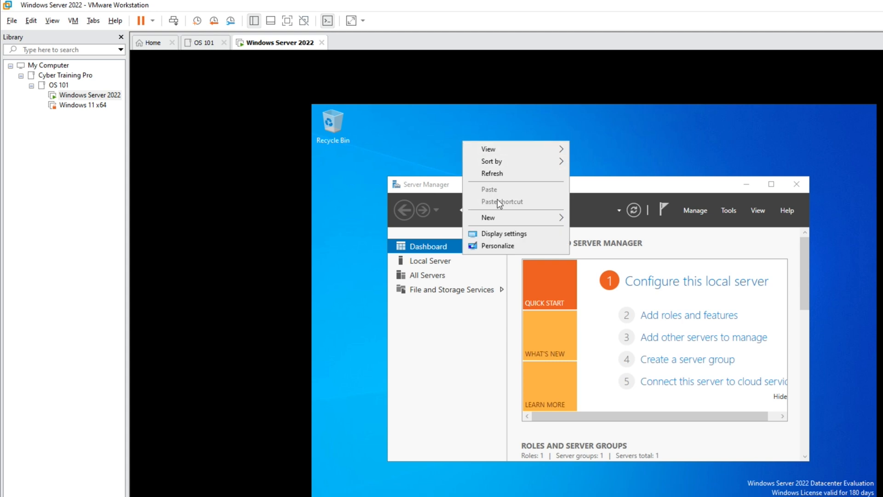
pyautogui.click(504, 232)
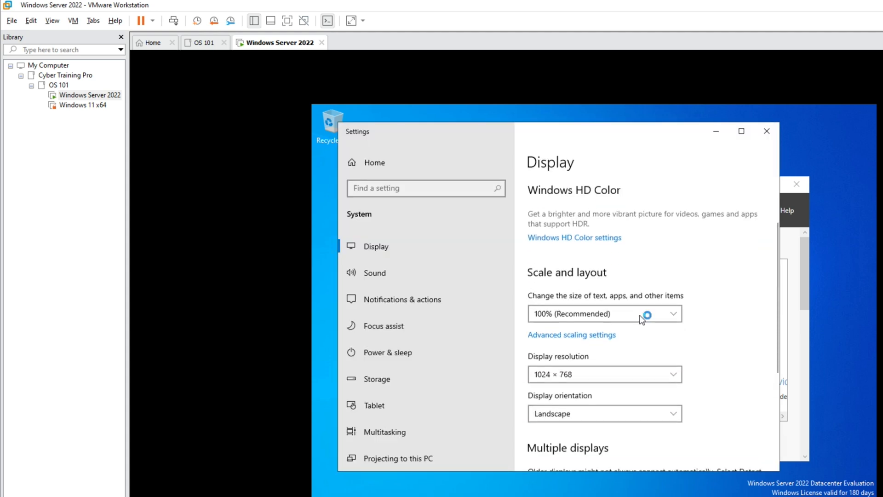
pyautogui.click(605, 375)
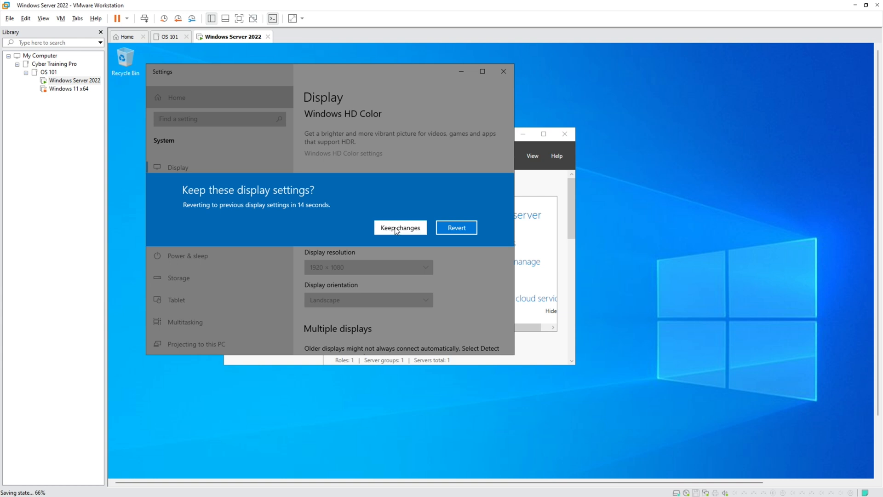
pyautogui.click(399, 227)
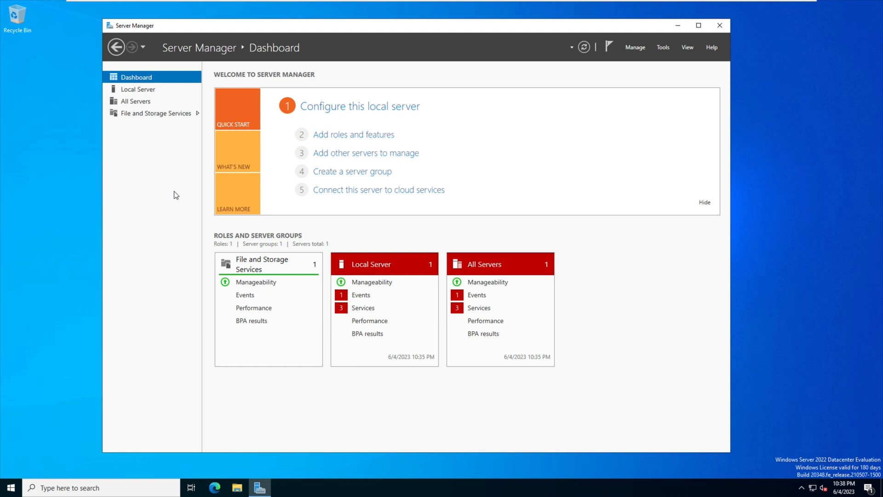
pyautogui.moveTo(193, 130)
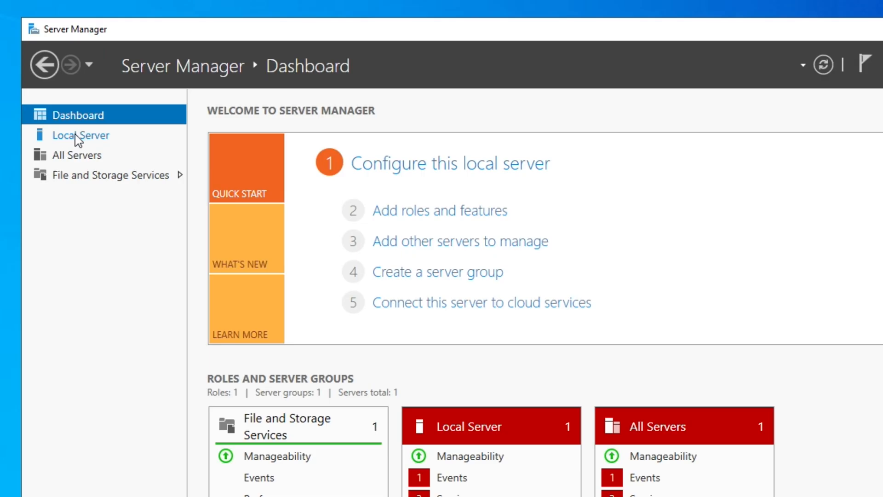
# Open Server Manager's Local Server page showing computer name WIN-KV7OSGM64OG.
pyautogui.click(81, 135)
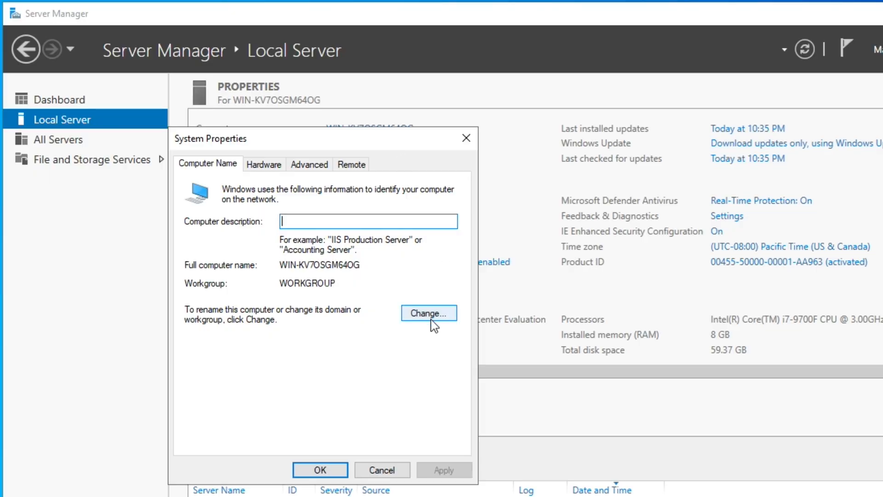
# Change the computer name to OS101-WIN22-DC1 and acknowledge the restart notice.
pyautogui.click(428, 313)
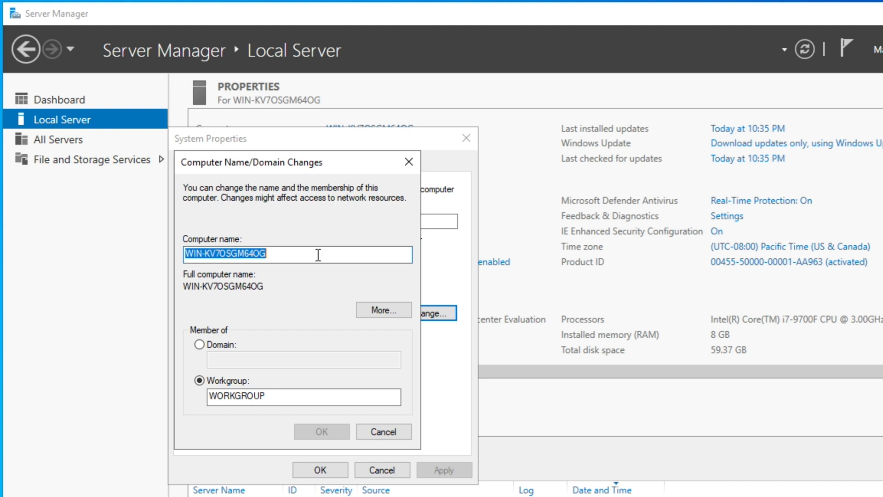
pyautogui.write('OS101-WIN22-DC1')
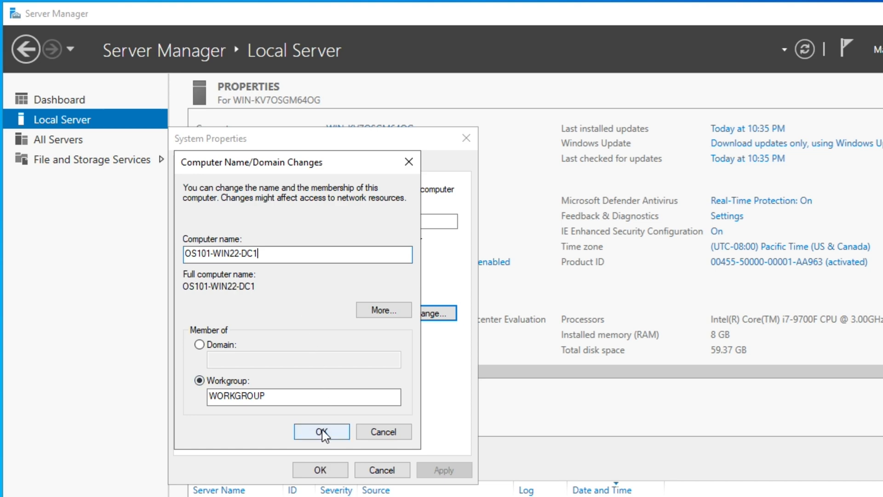
pyautogui.click(321, 431)
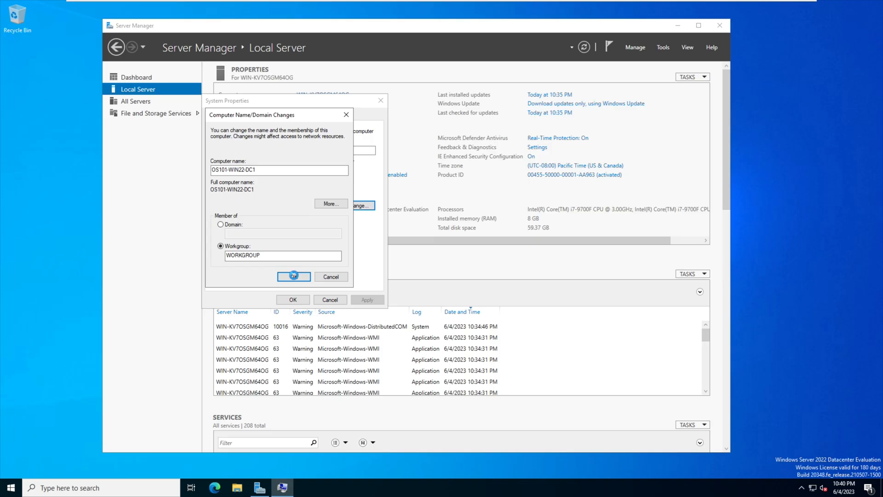
pyautogui.click(294, 276)
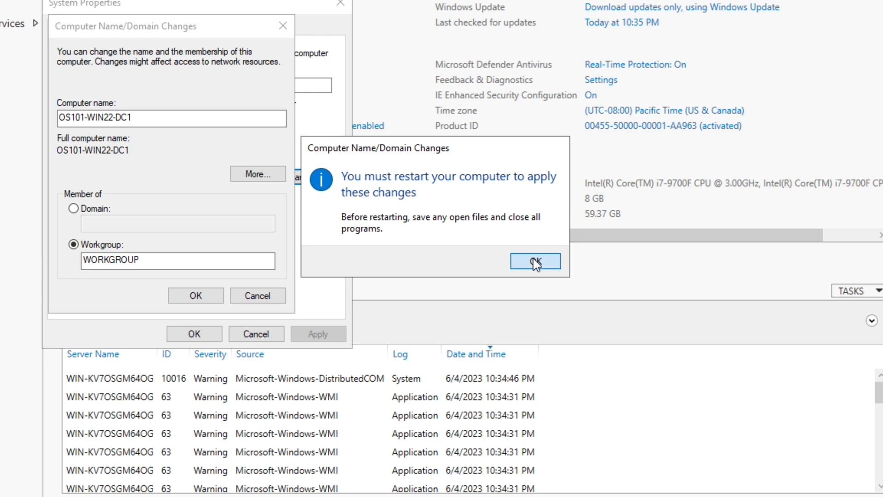
pyautogui.click(534, 261)
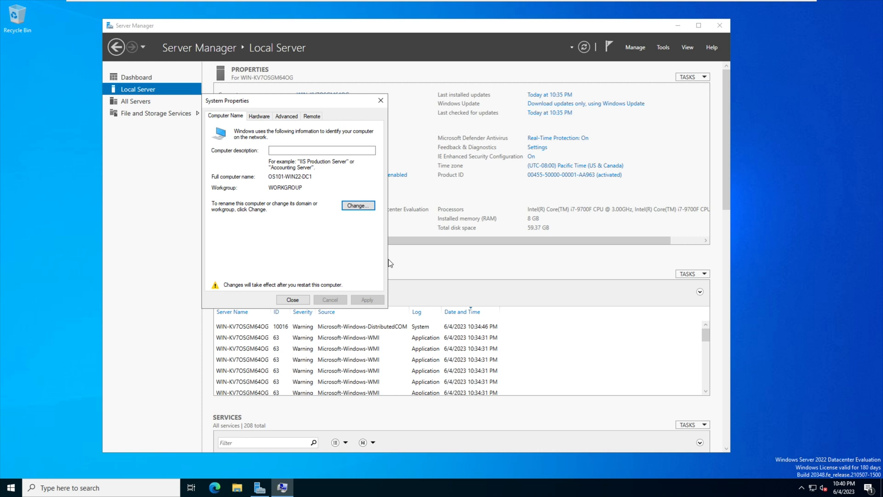
# Bring up the Start menu power options for the restart.
pyautogui.click(10, 488)
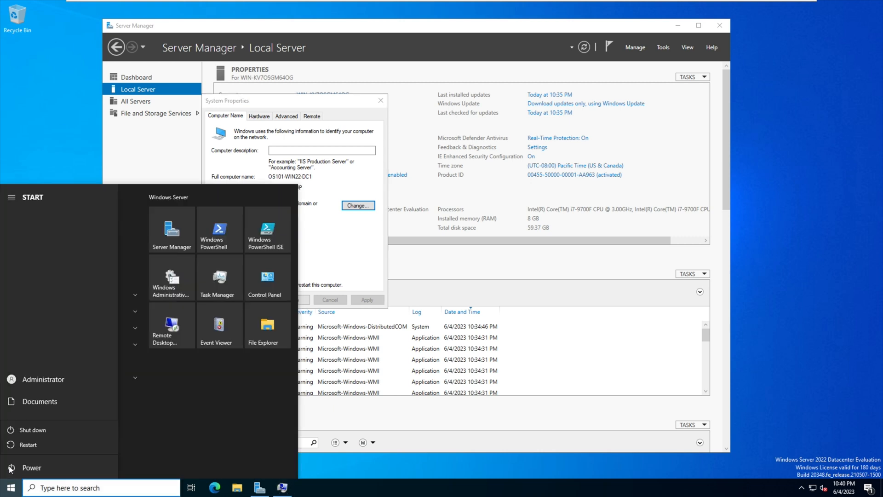
# Restart the server, keeping Other (Unplanned) as the shutdown reason.
pyautogui.click(31, 429)
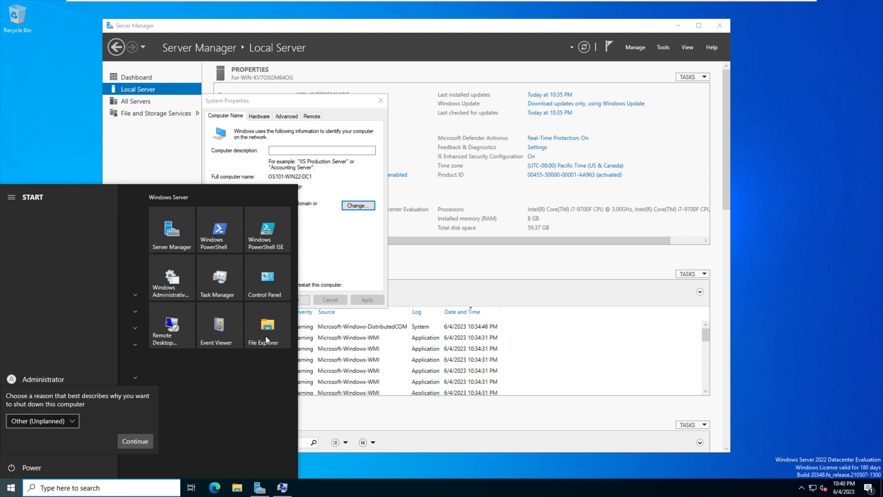
pyautogui.click(134, 441)
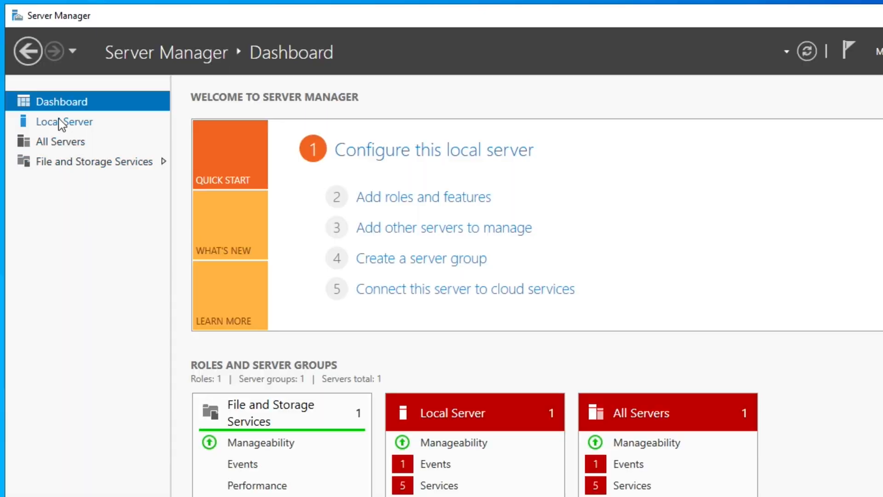
# View the Local Server page showing computer name OS101-WIN22-DC1.
pyautogui.click(63, 122)
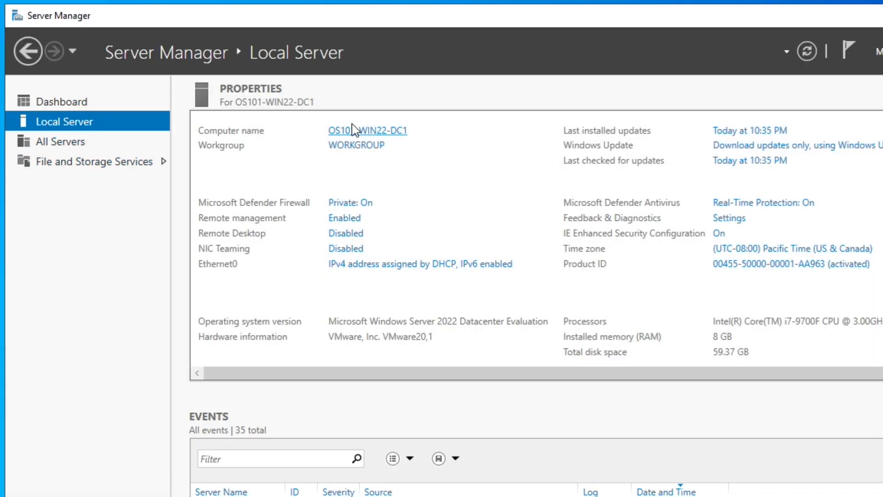
pyautogui.moveTo(449, 186)
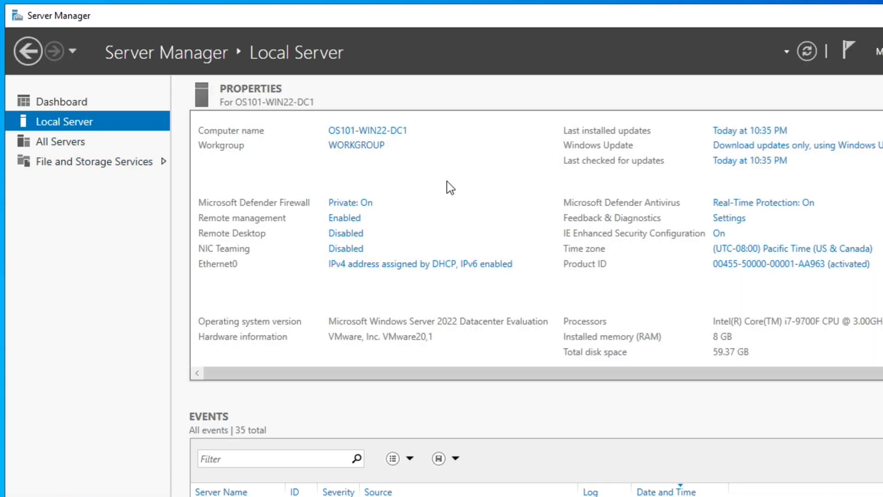